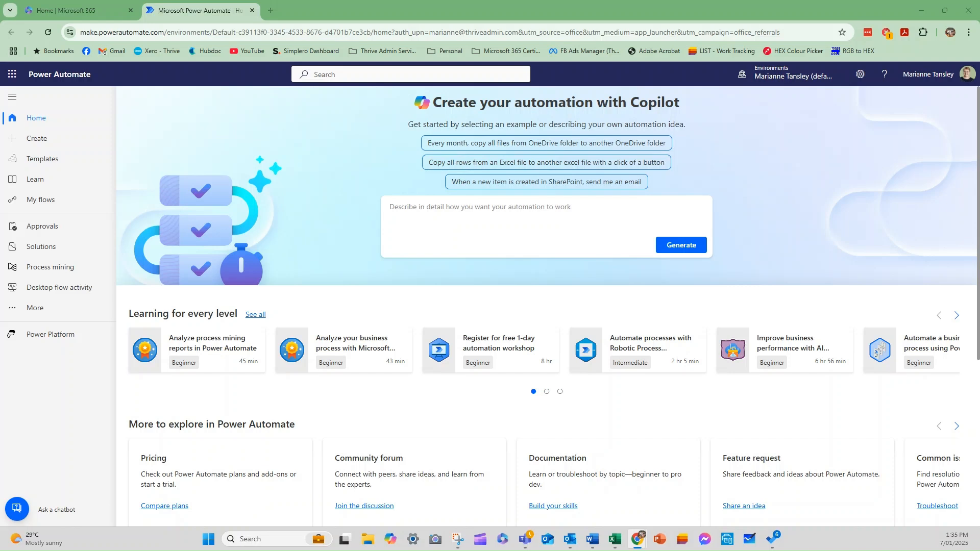
{"action": "mouse_move", "coordinate": [37, 117]}
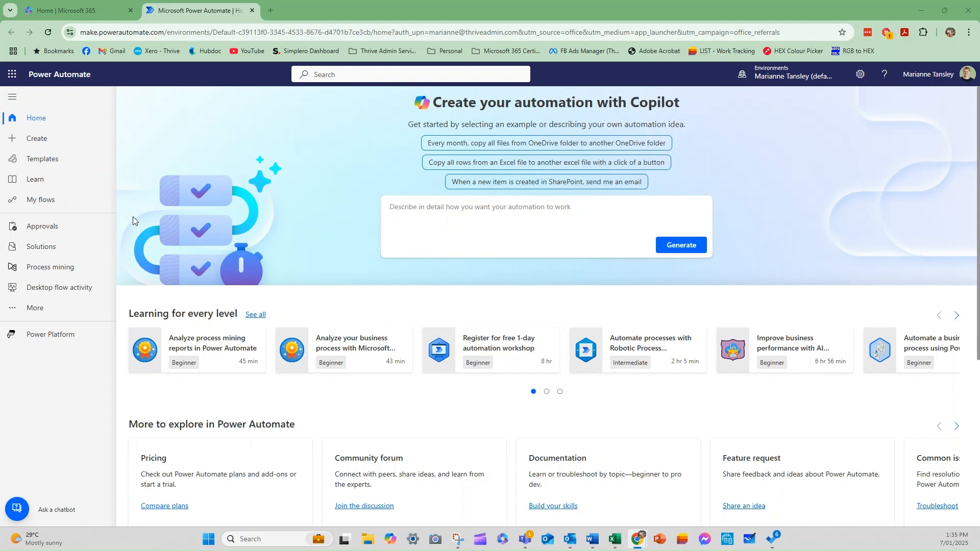
{"action": "mouse_move", "coordinate": [133, 221]}
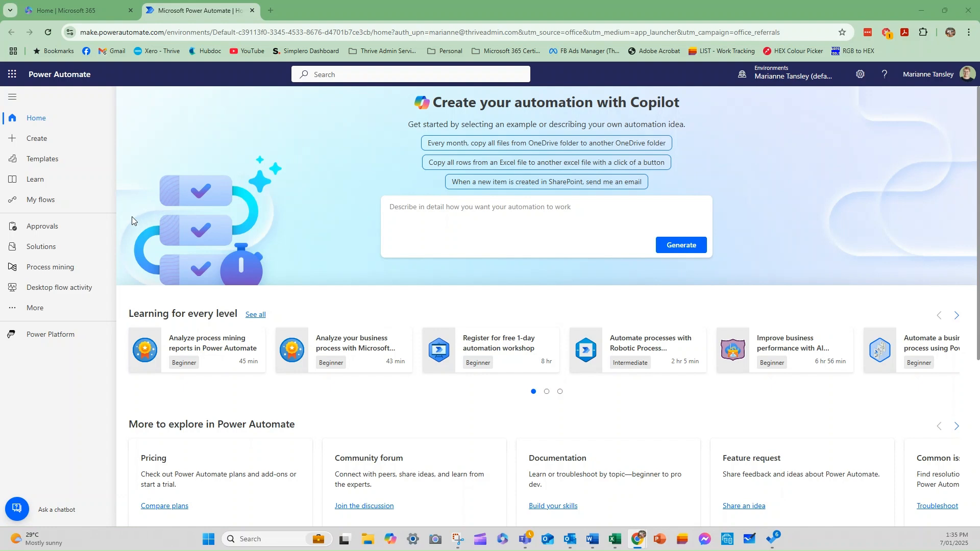
Show the Templates gallery from the left navigation and browse the popular template cards.
{"action": "left_click", "coordinate": [42, 159]}
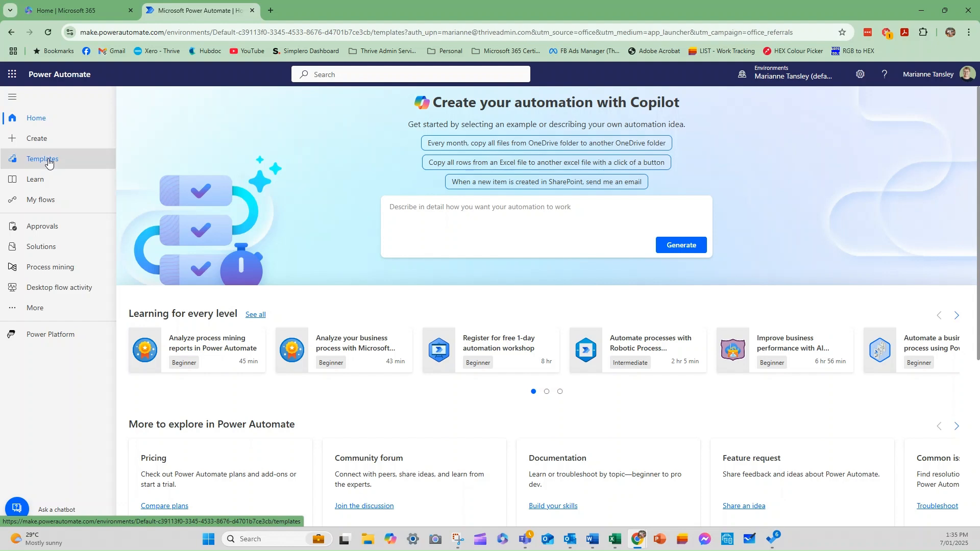
{"action": "left_click", "coordinate": [41, 159]}
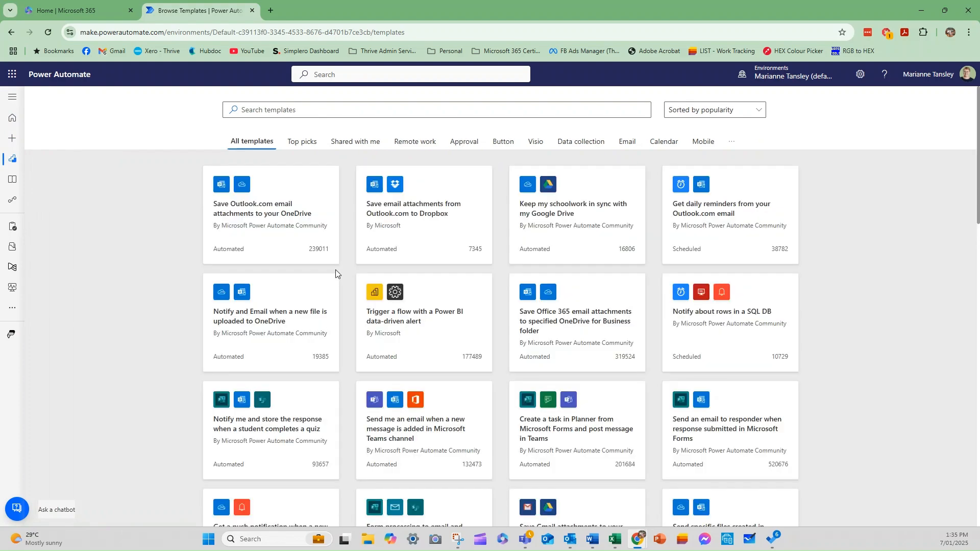
{"action": "scroll", "scroll_direction": "down", "scroll_amount": 3}
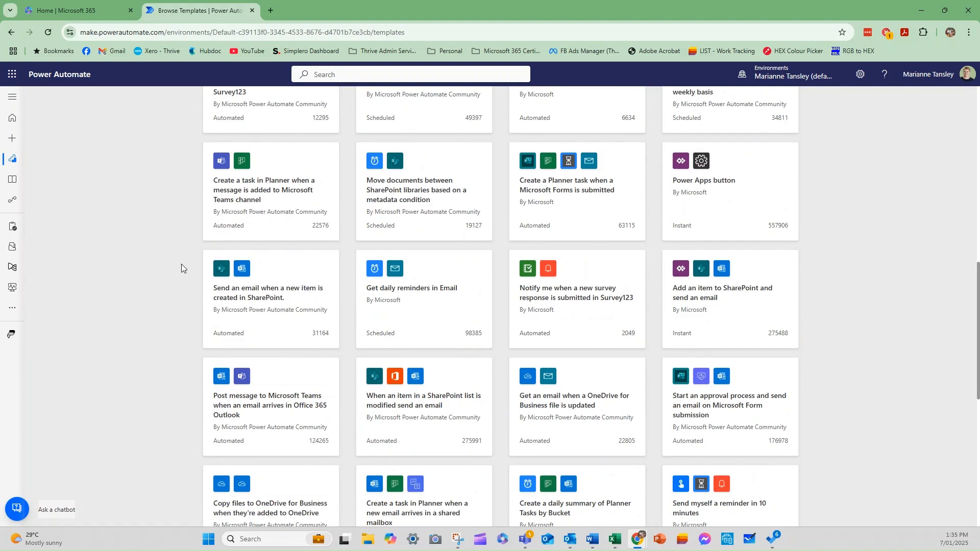
{"action": "scroll", "scroll_direction": "down", "scroll_amount": 3}
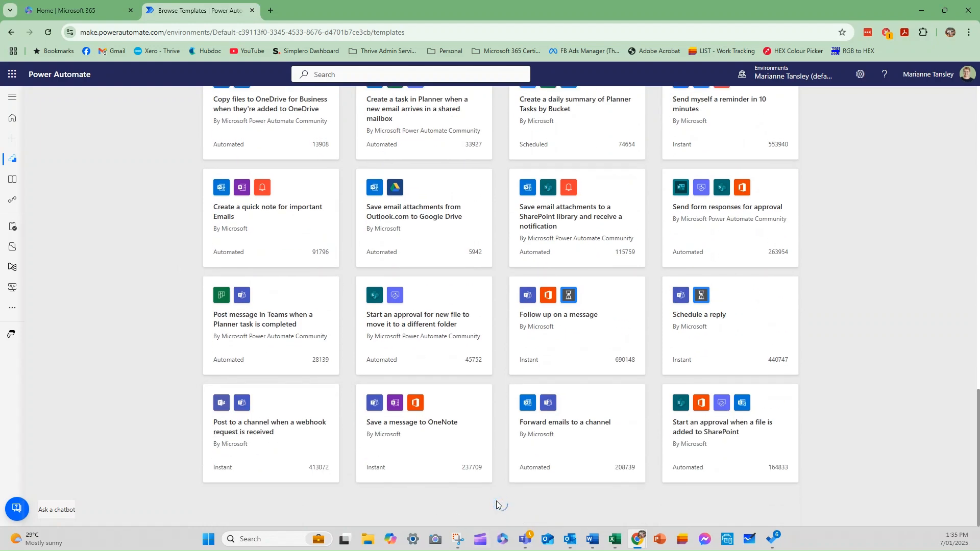
{"action": "scroll", "scroll_direction": "down", "scroll_amount": 3}
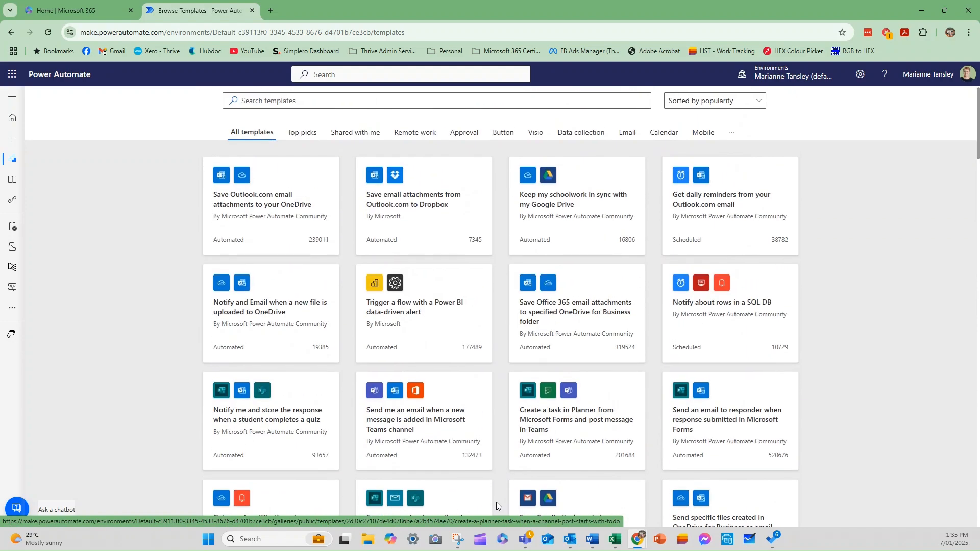
{"action": "scroll", "scroll_direction": "down", "scroll_amount": 3}
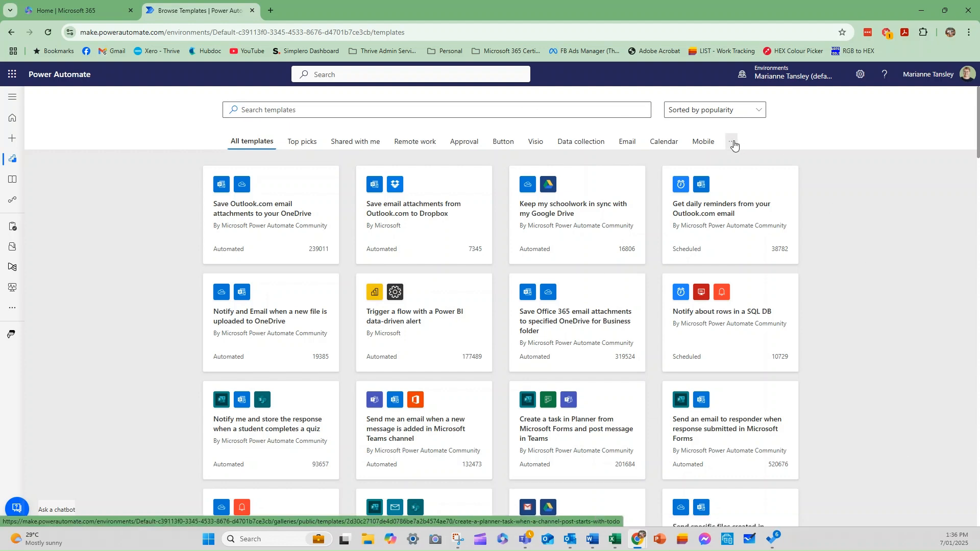
Reveal the remaining template categories such as Notifications, Productivity, Social media and Sync.
{"action": "left_click", "coordinate": [731, 143]}
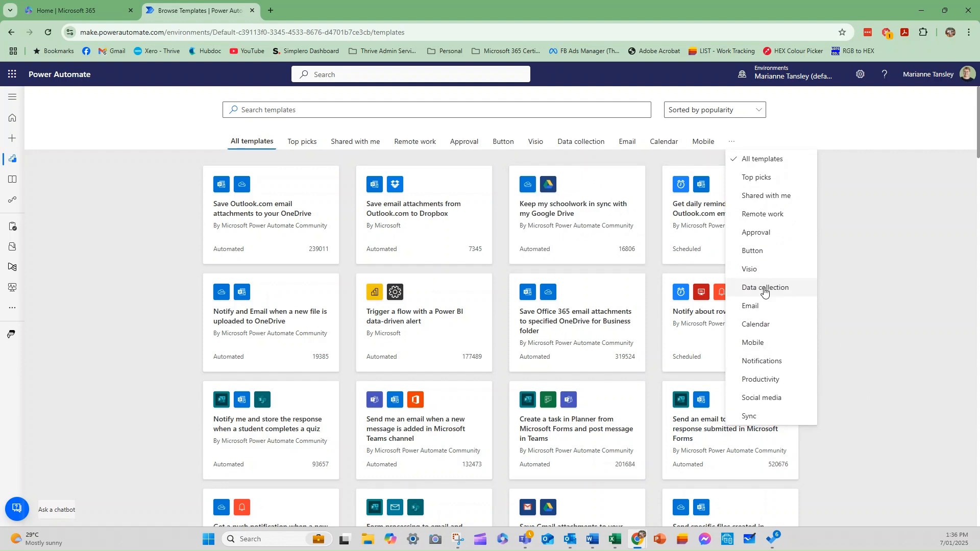
{"action": "mouse_move", "coordinate": [765, 293]}
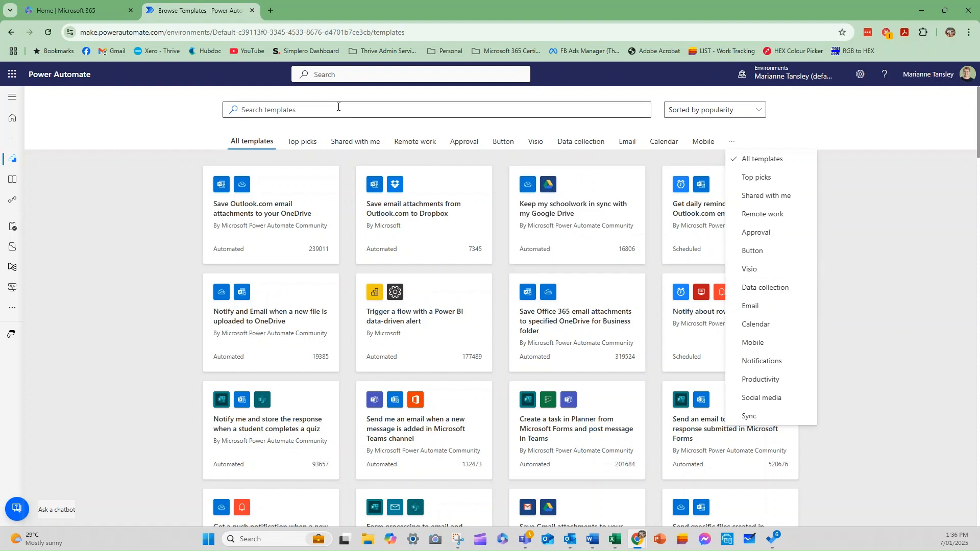
Search the template gallery for 'form to approval'.
{"action": "left_click", "coordinate": [324, 110]}
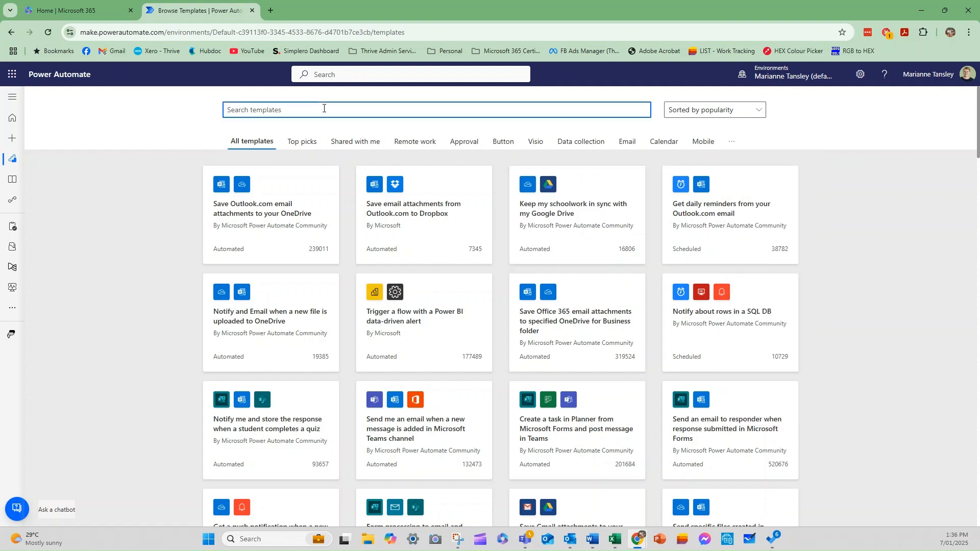
{"action": "type", "text": "form to approval"}
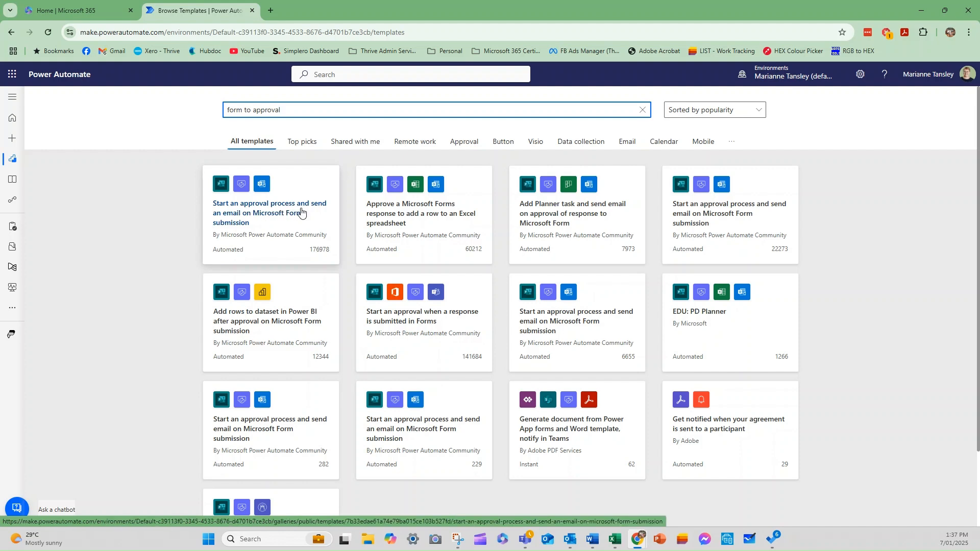
{"action": "mouse_move", "coordinate": [268, 224]}
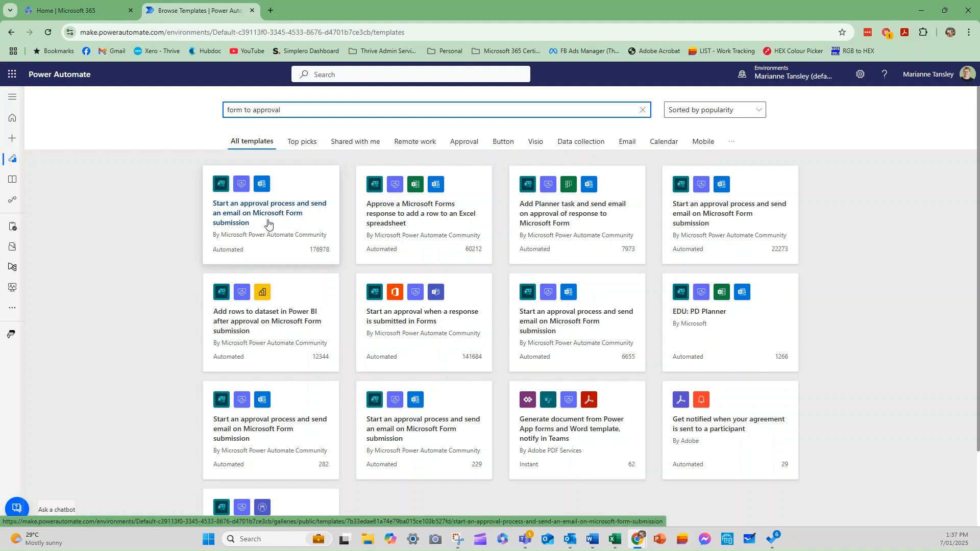
{"action": "mouse_move", "coordinate": [595, 349]}
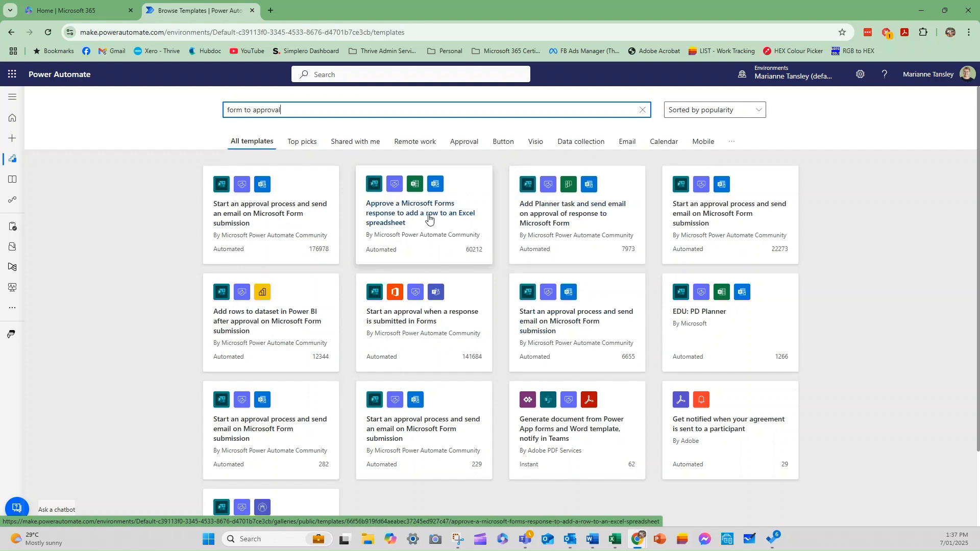
{"action": "mouse_move", "coordinate": [402, 225]}
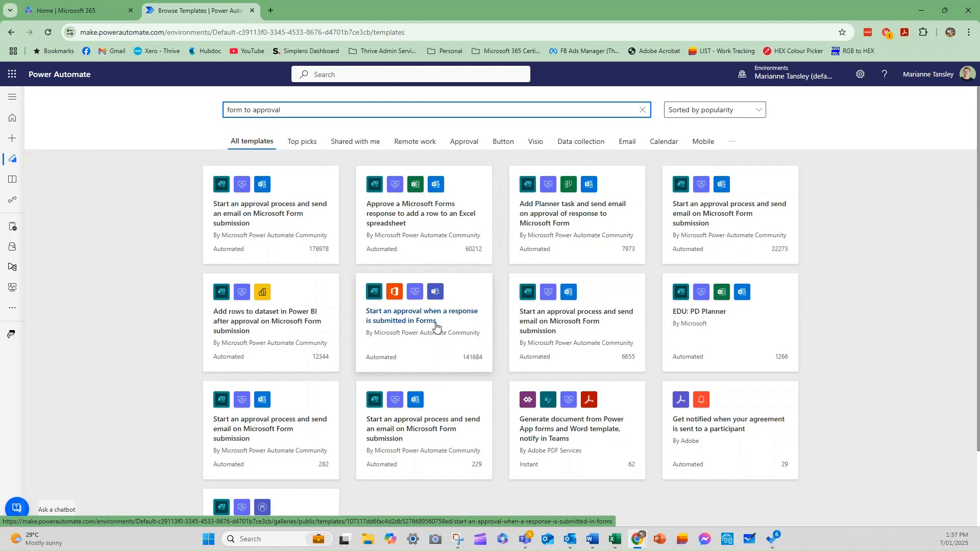
{"action": "scroll", "scroll_direction": "down", "scroll_amount": 3}
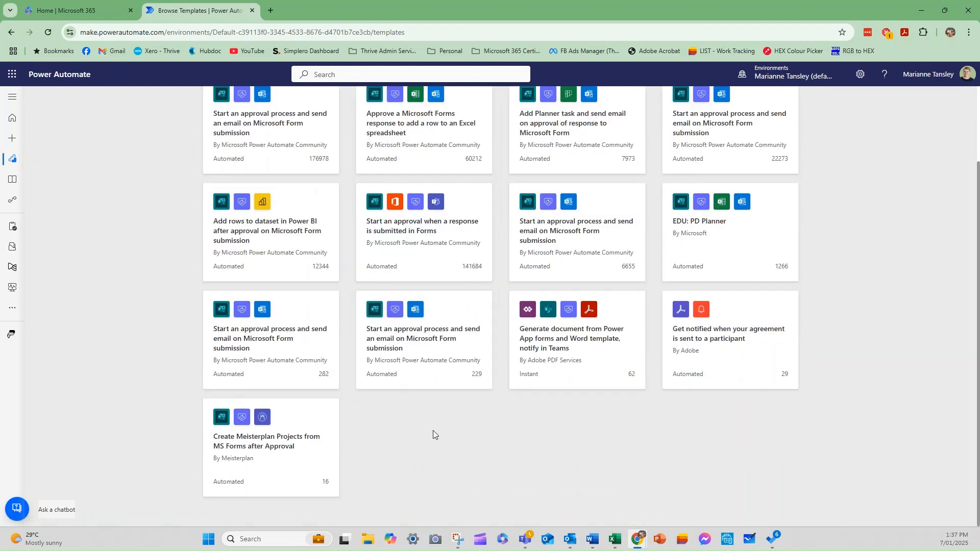
{"action": "type", "text": "form to approval"}
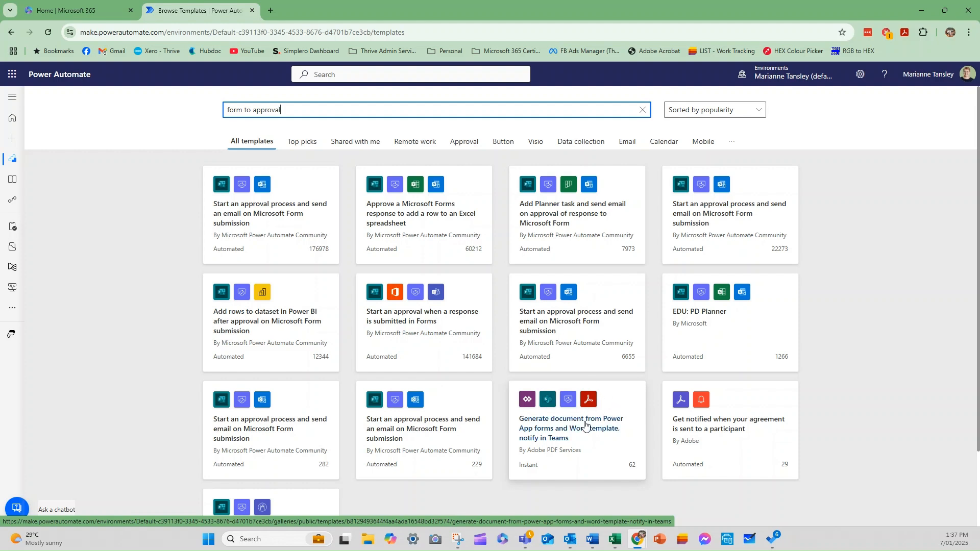
{"action": "scroll", "scroll_direction": "down", "scroll_amount": 3}
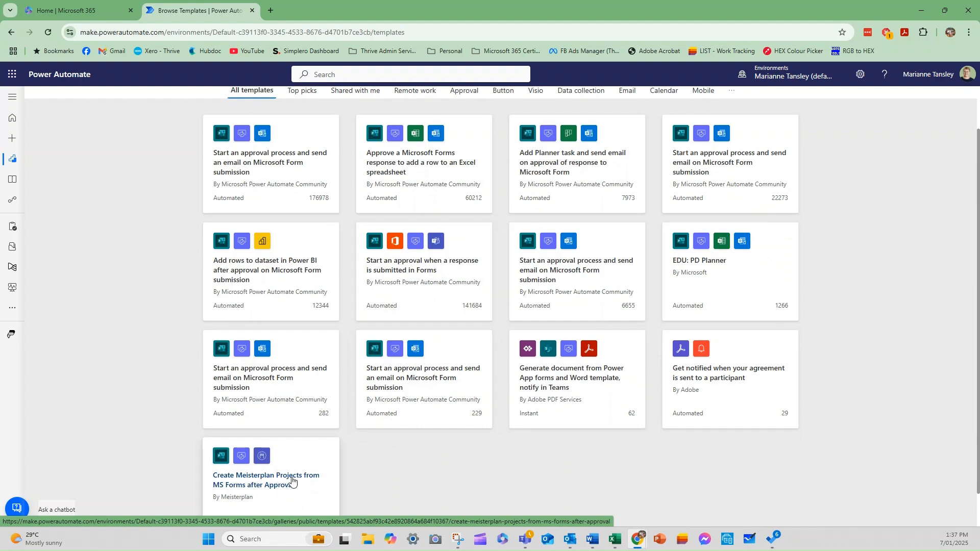
{"action": "type", "text": "form to approval"}
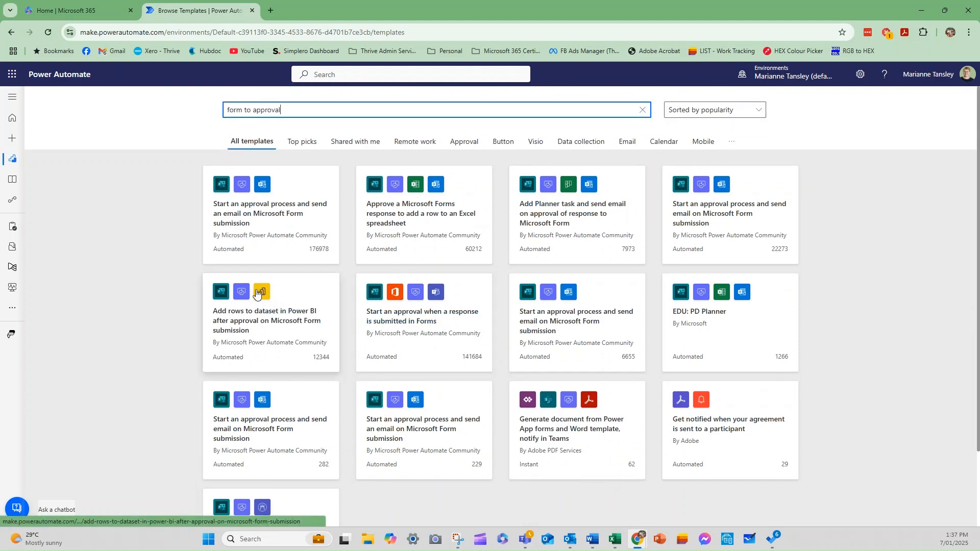
{"action": "mouse_move", "coordinate": [428, 199]}
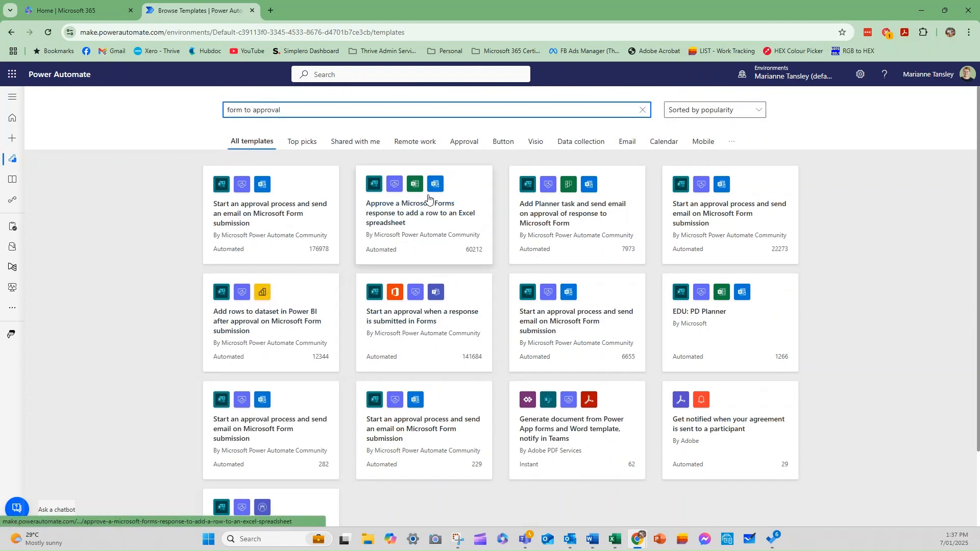
{"action": "mouse_move", "coordinate": [565, 186]}
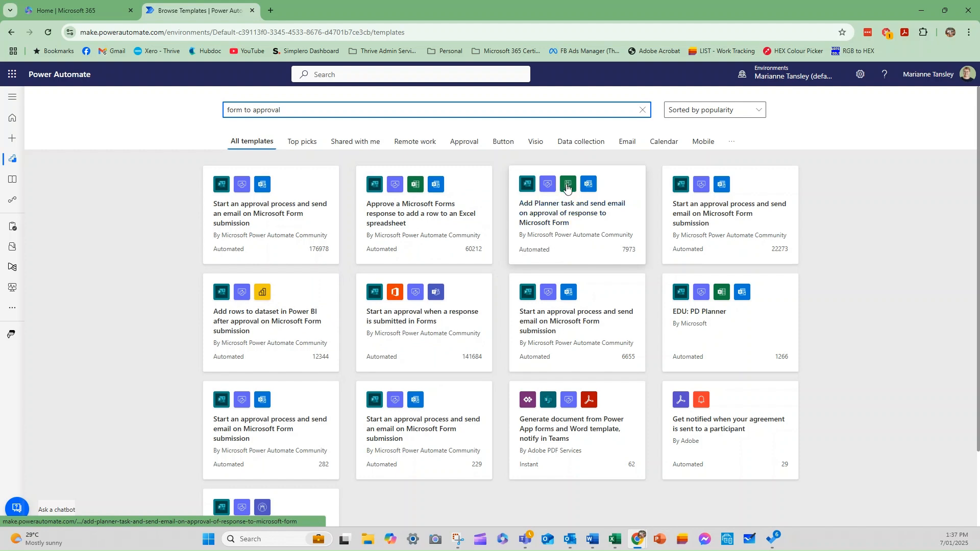
{"action": "mouse_move", "coordinate": [582, 249]}
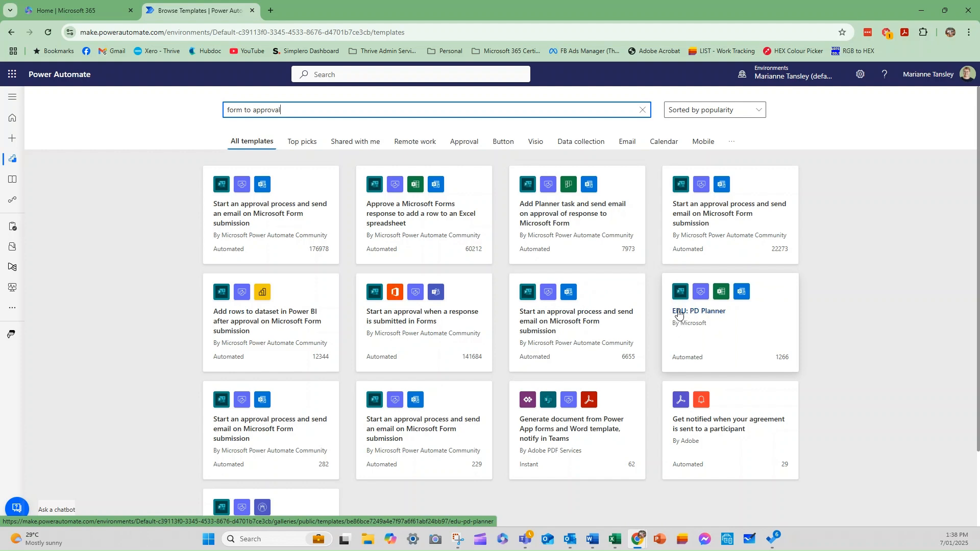
{"action": "mouse_move", "coordinate": [680, 318]}
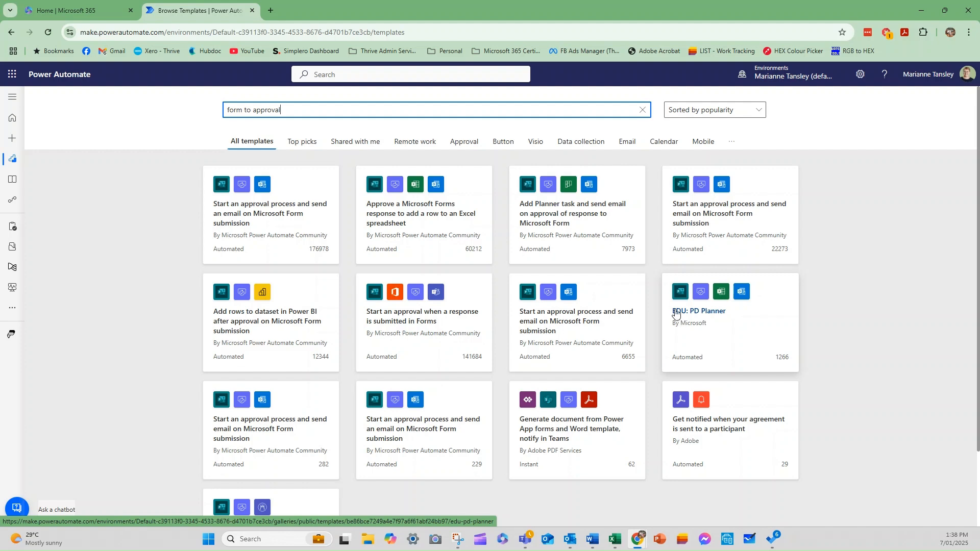
{"action": "mouse_move", "coordinate": [700, 320]}
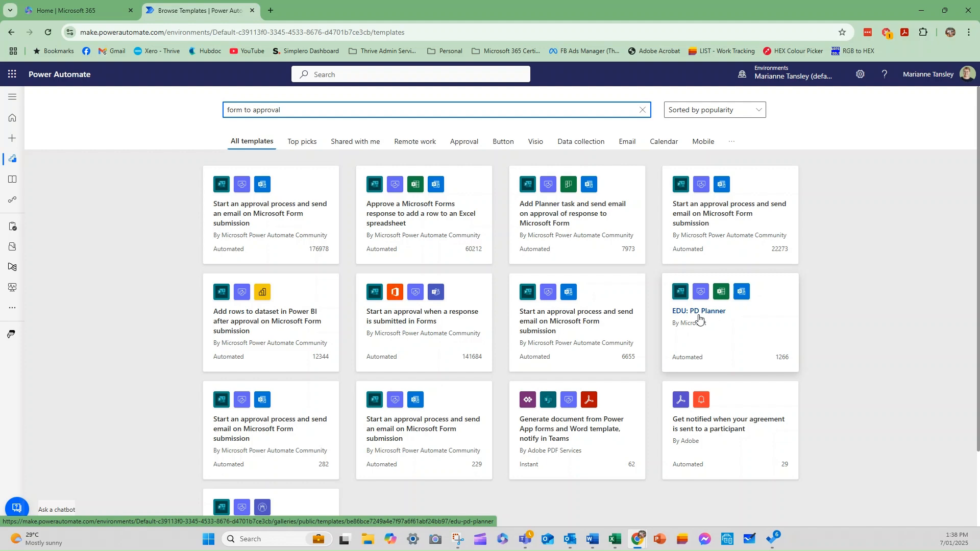
{"action": "left_click", "coordinate": [281, 110]}
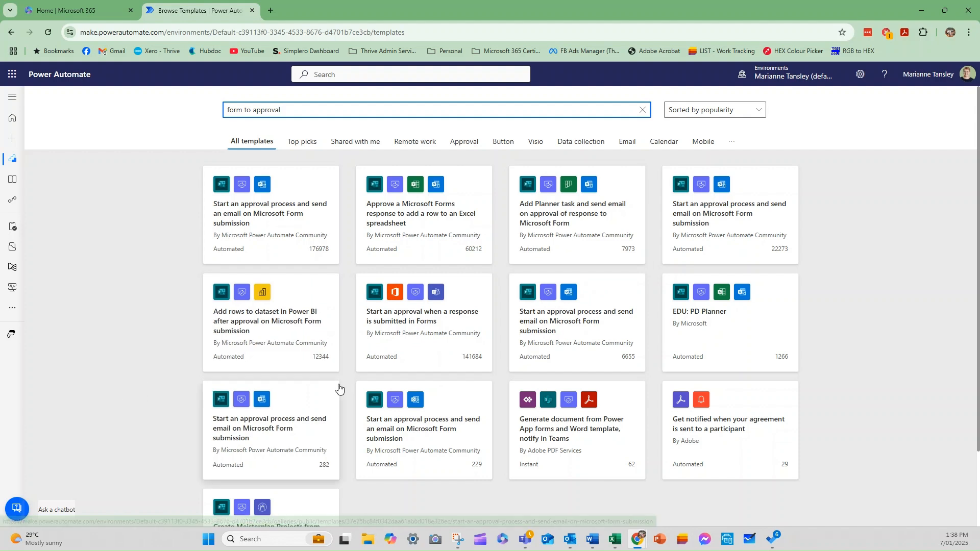
{"action": "mouse_move", "coordinate": [686, 445]}
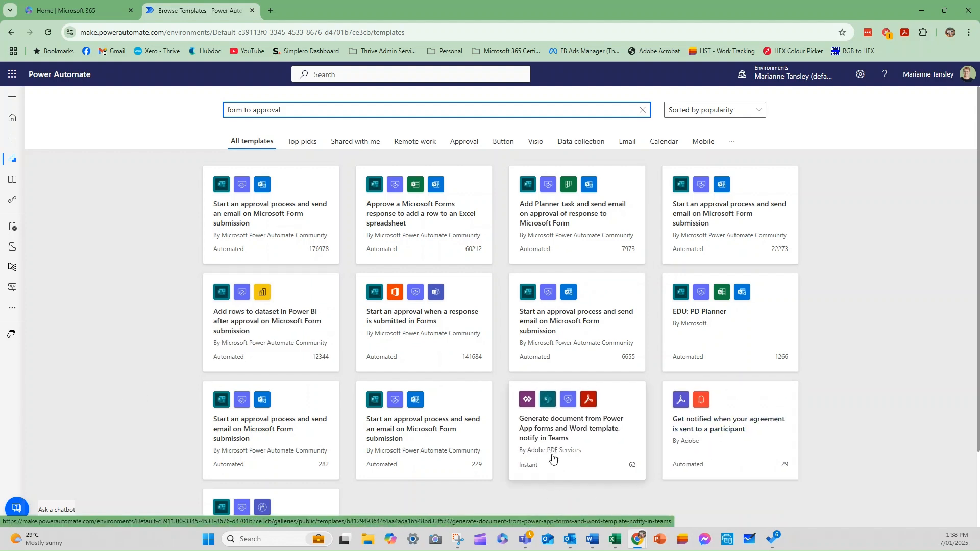
{"action": "mouse_move", "coordinate": [683, 449]}
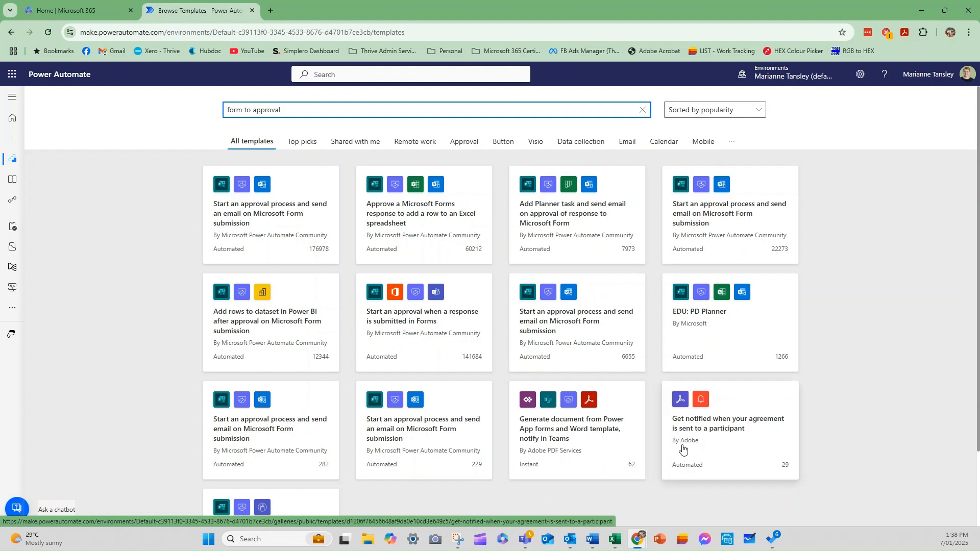
{"action": "scroll", "scroll_direction": "down", "scroll_amount": 3}
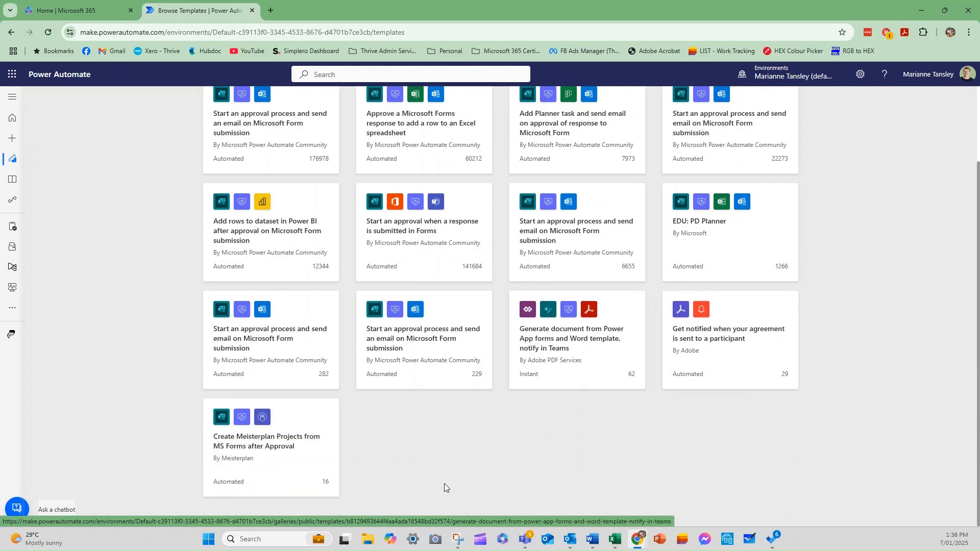
{"action": "mouse_move", "coordinate": [241, 463]}
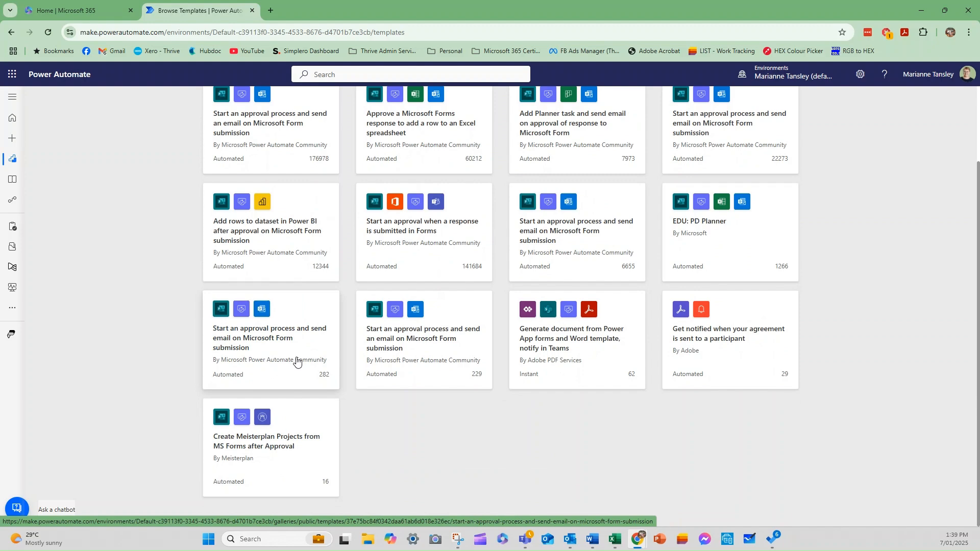
{"action": "type", "text": "form to approval"}
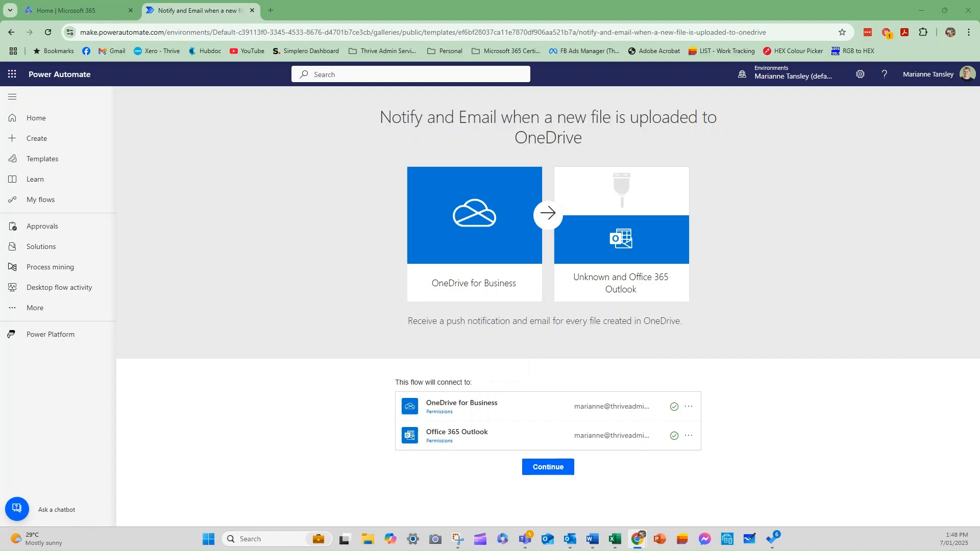
{"action": "mouse_move", "coordinate": [342, 173]}
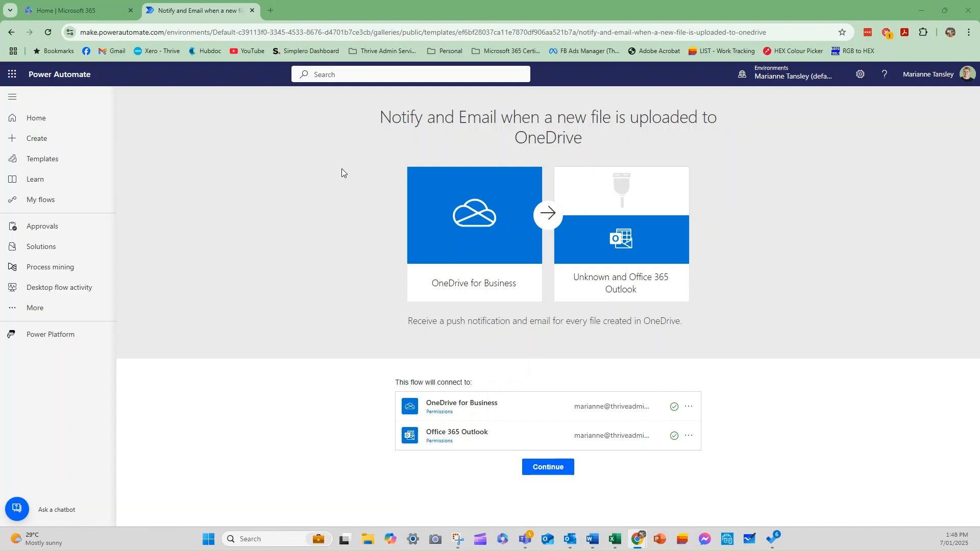
{"action": "mouse_move", "coordinate": [383, 160]}
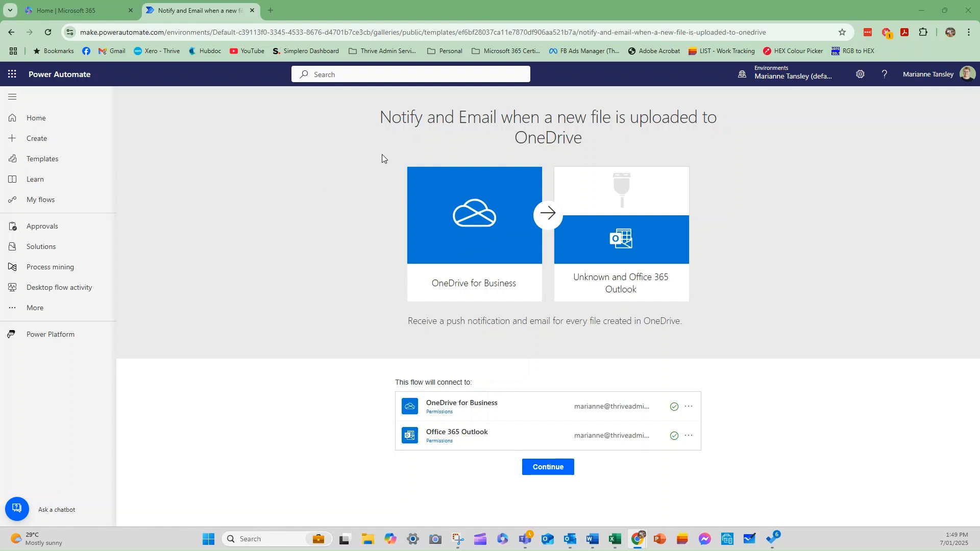
{"action": "mouse_move", "coordinate": [619, 271]}
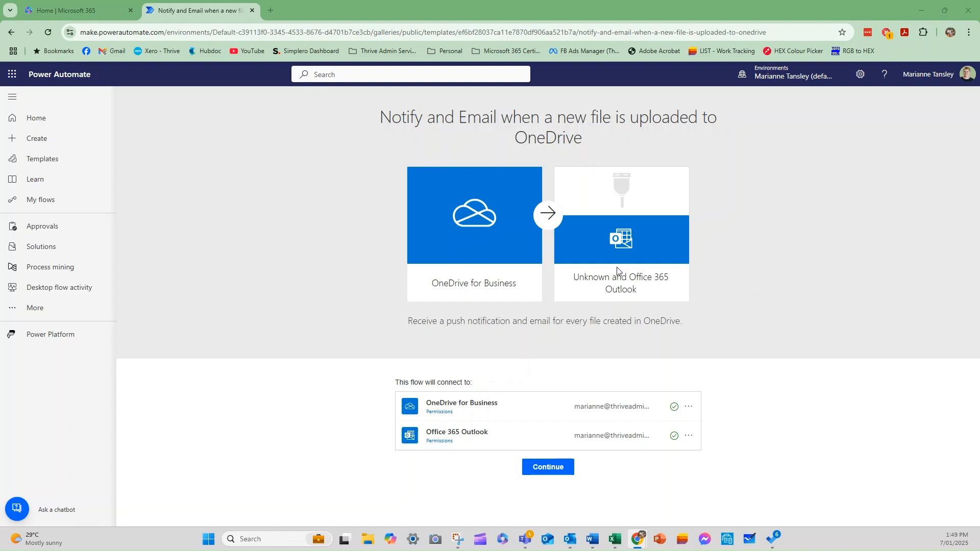
{"action": "mouse_move", "coordinate": [573, 453]}
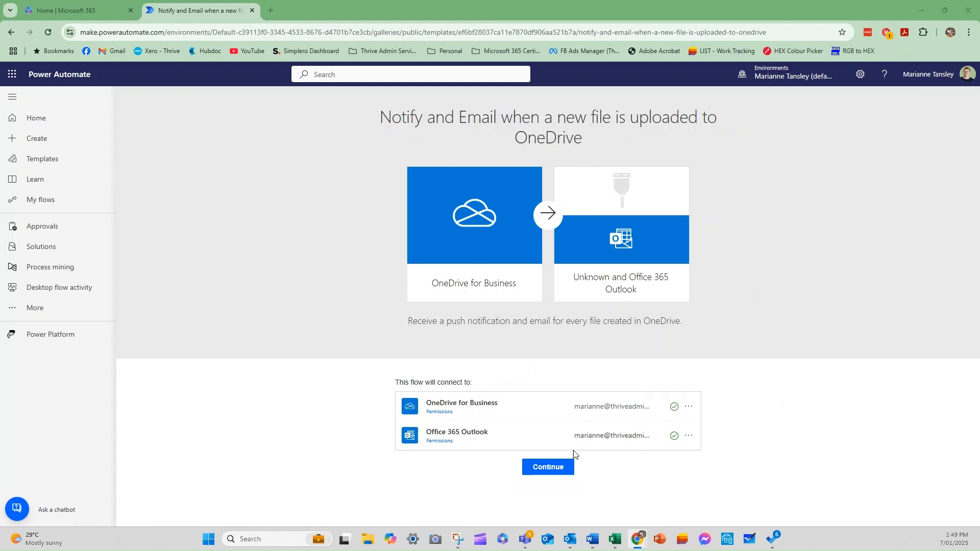
{"action": "mouse_move", "coordinate": [474, 246]}
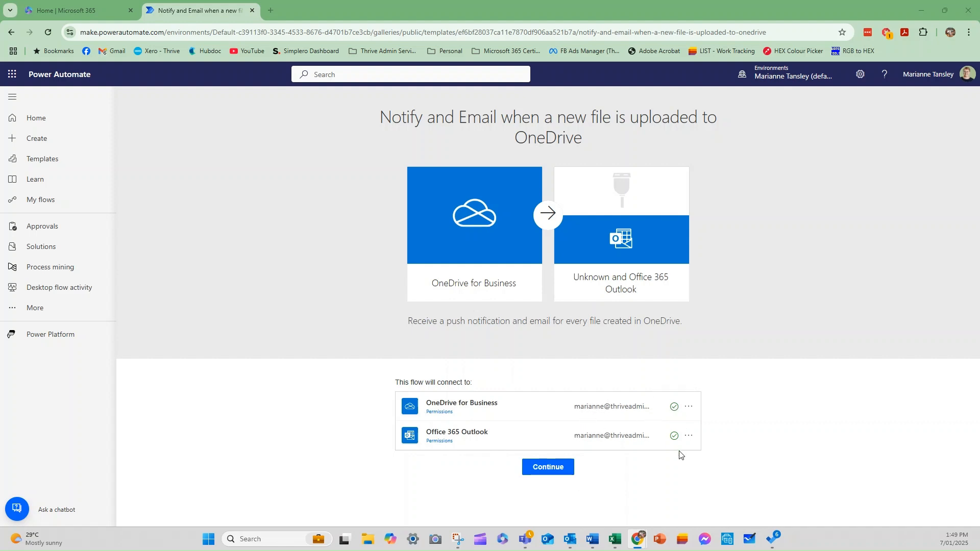
{"action": "mouse_move", "coordinate": [674, 408]}
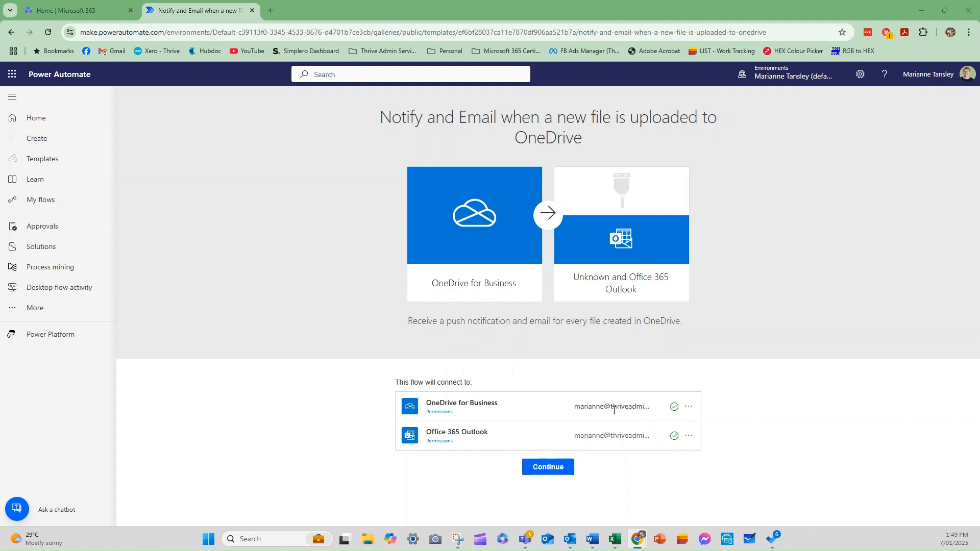
{"action": "mouse_move", "coordinate": [674, 407]}
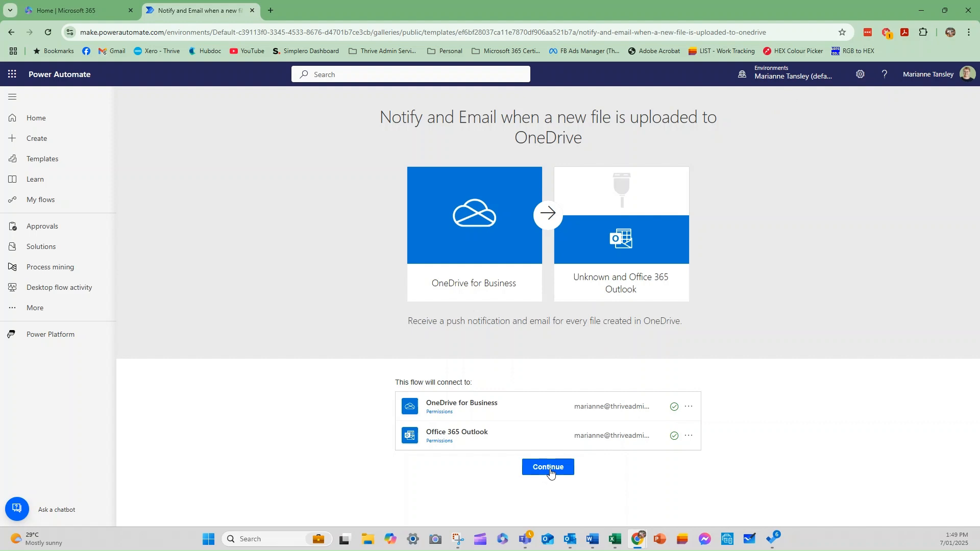
Continue with the OneDrive and Outlook connections into the flow designer.
{"action": "left_click", "coordinate": [548, 466]}
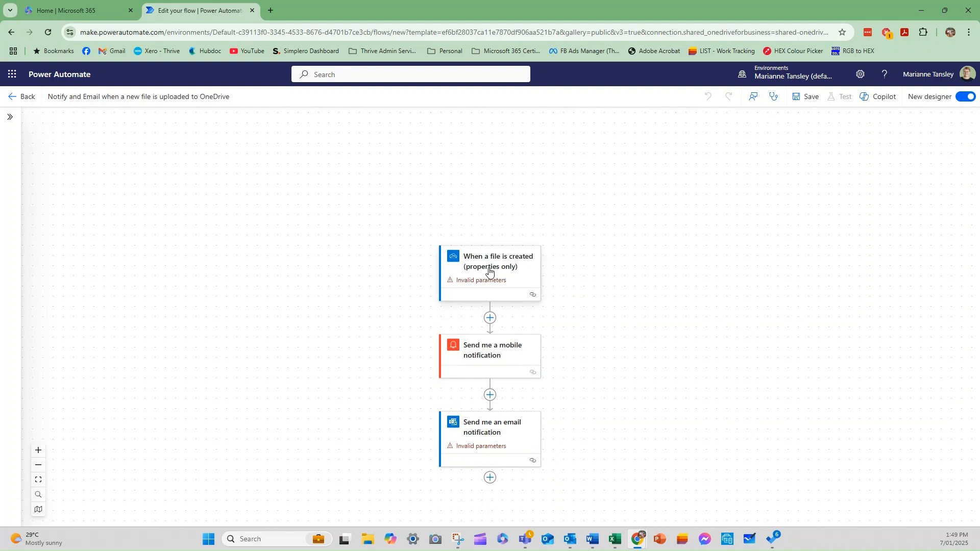
{"action": "mouse_move", "coordinate": [636, 275]}
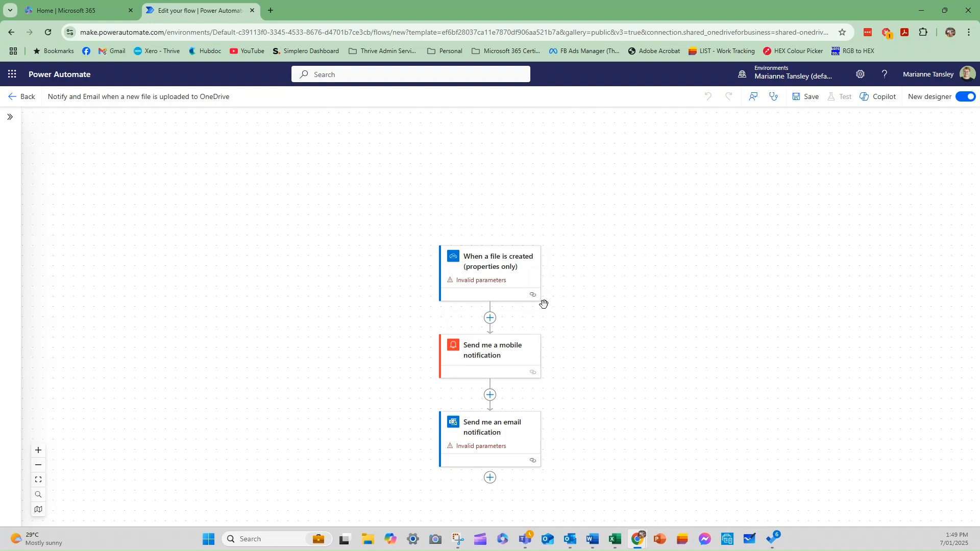
{"action": "mouse_move", "coordinate": [486, 266]}
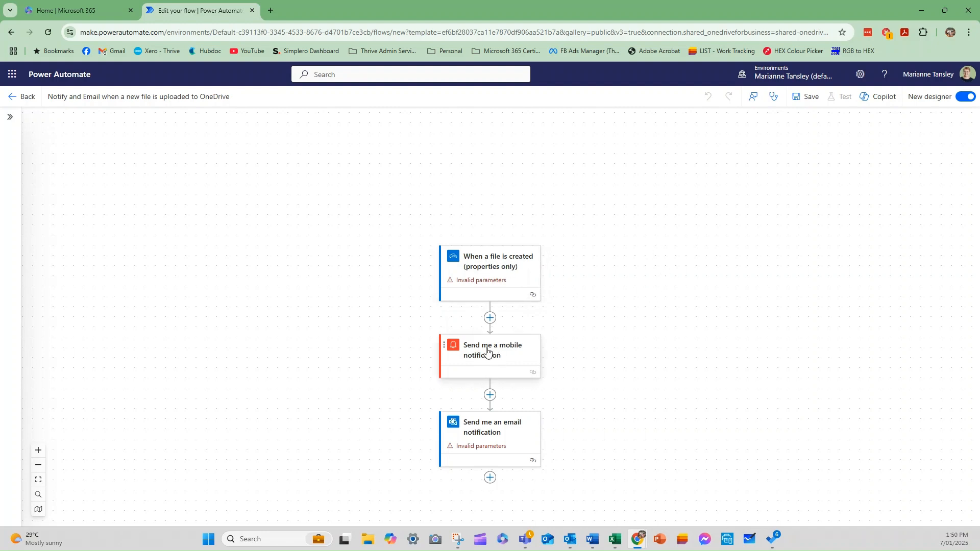
{"action": "mouse_move", "coordinate": [505, 359]}
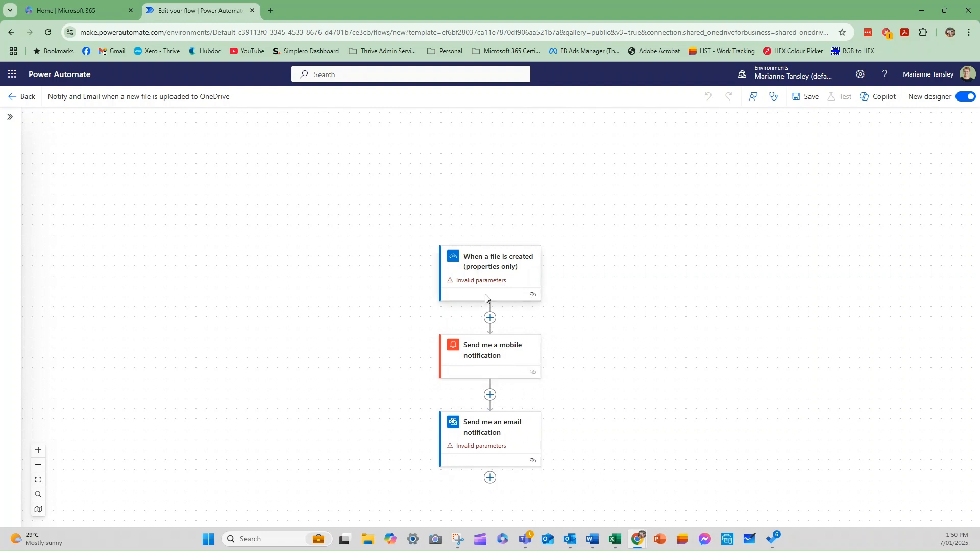
Show the parameters of the 'When a file is created (properties only)' trigger.
{"action": "left_click", "coordinate": [494, 266]}
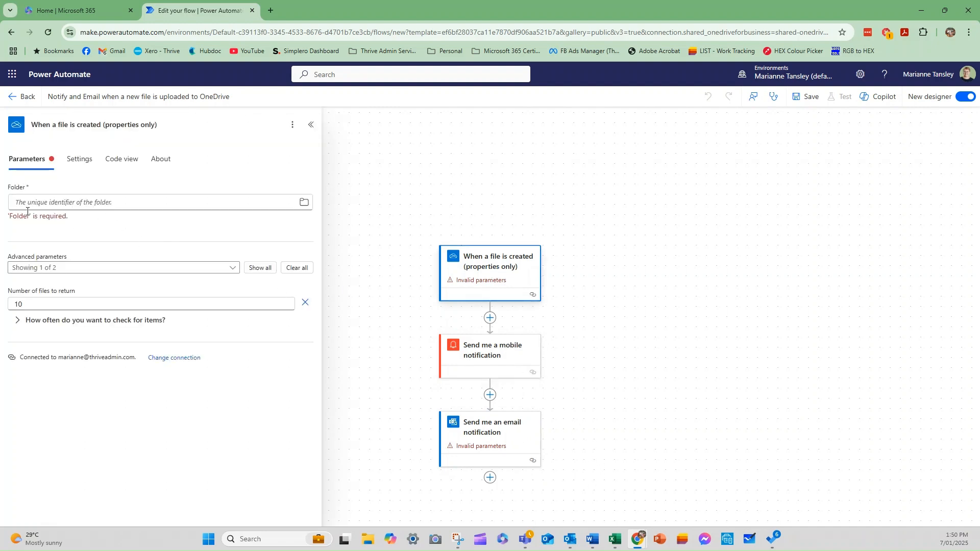
{"action": "mouse_move", "coordinate": [114, 257]}
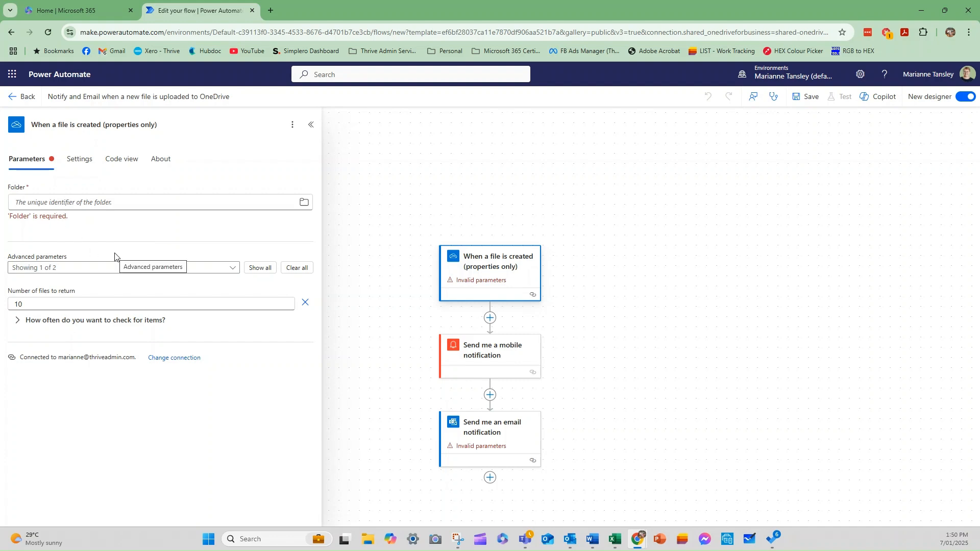
{"action": "mouse_move", "coordinate": [74, 199]}
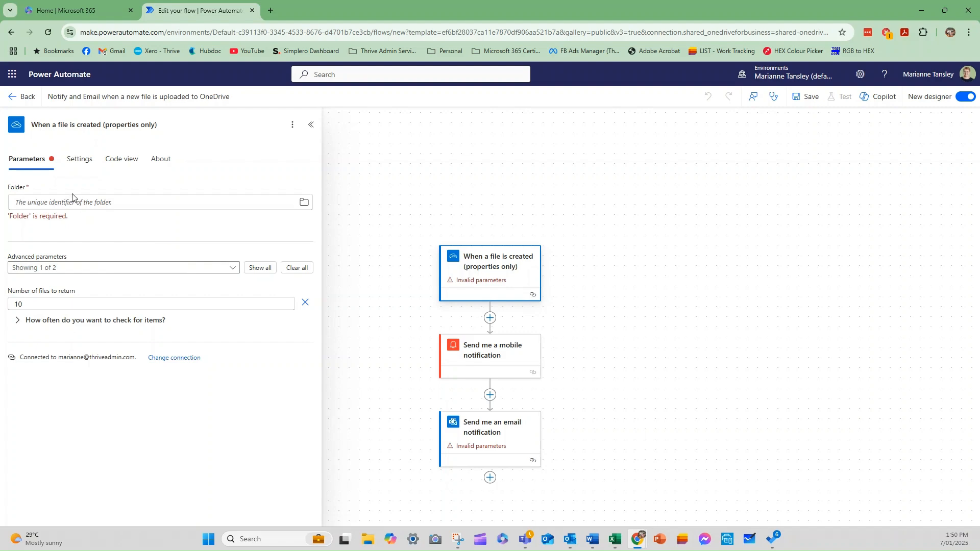
Set the trigger's Folder to /Recordings in OneDrive and collapse its settings.
{"action": "left_click", "coordinate": [156, 202]}
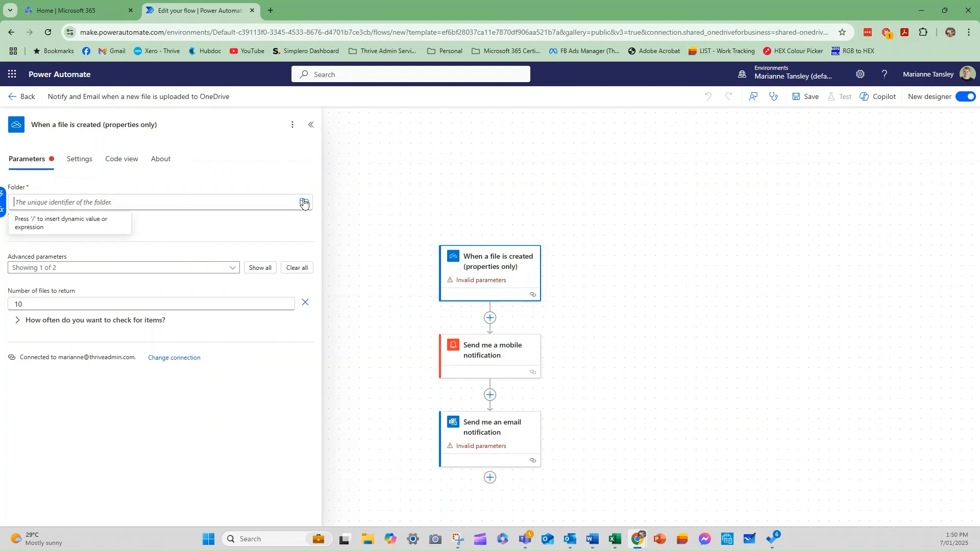
{"action": "left_click", "coordinate": [305, 202]}
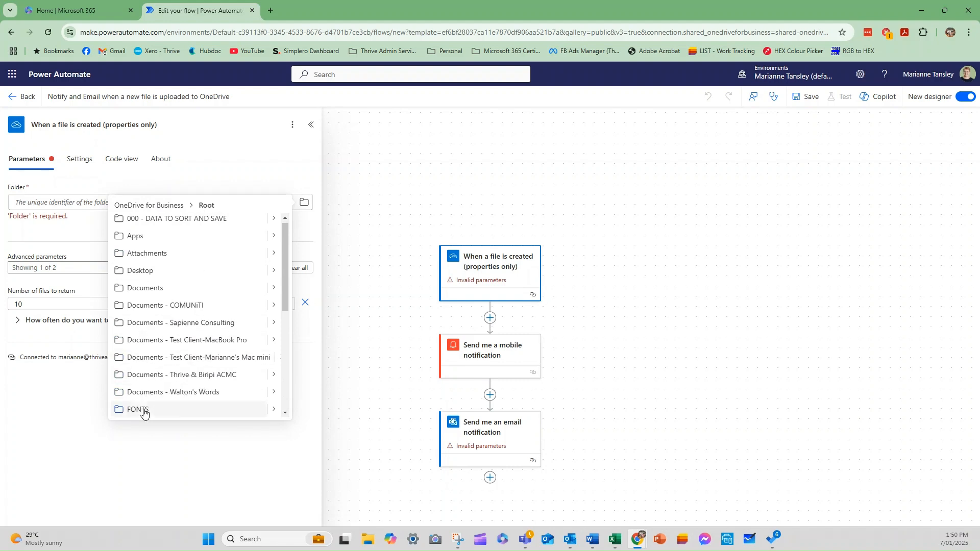
{"action": "scroll", "scroll_direction": "down", "scroll_amount": 3}
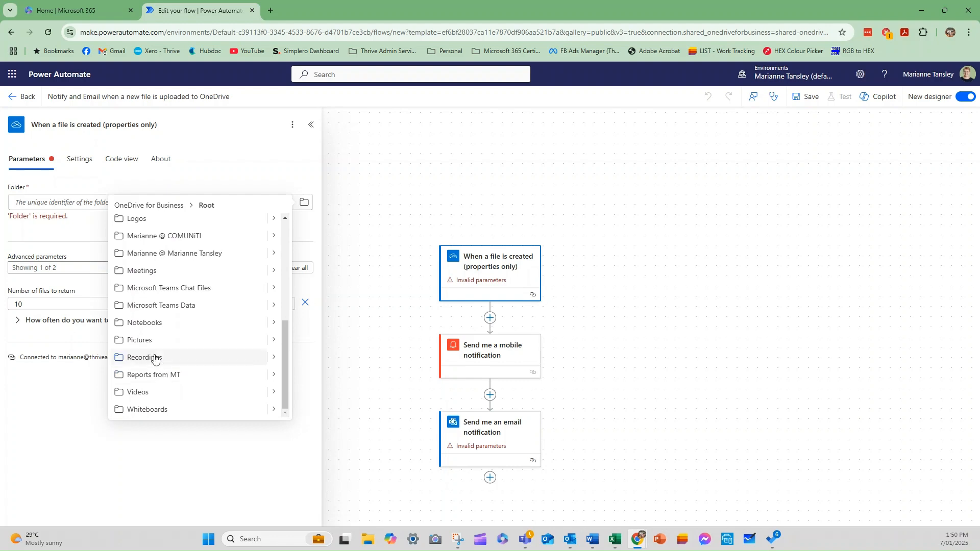
{"action": "left_click", "coordinate": [144, 357]}
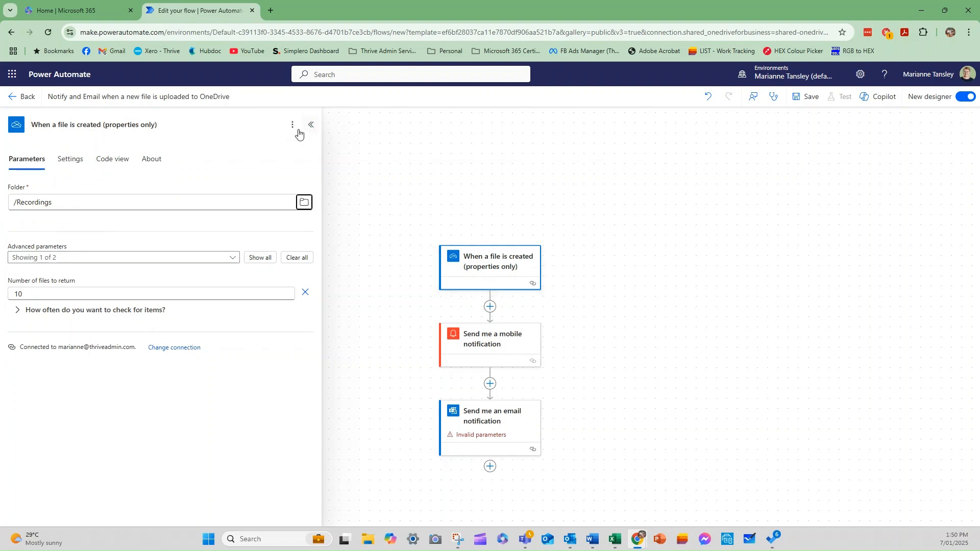
{"action": "left_click", "coordinate": [310, 124]}
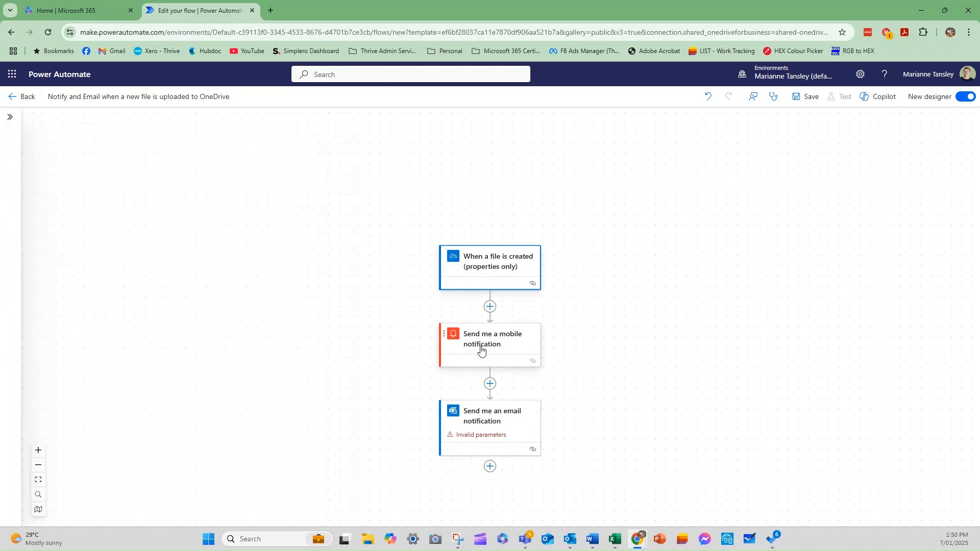
Delete the 'Send me a mobile notification' step and confirm its removal.
{"action": "left_click", "coordinate": [492, 344]}
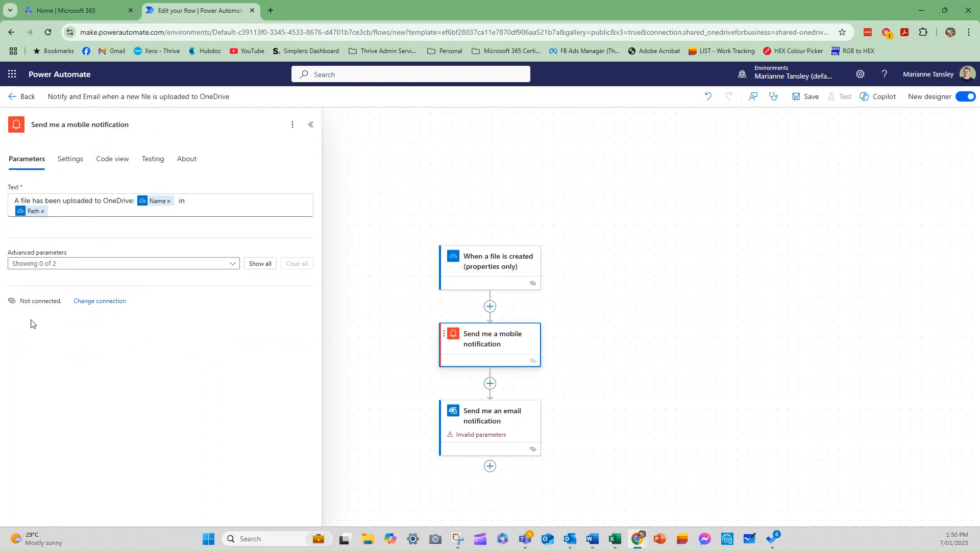
{"action": "mouse_move", "coordinate": [292, 125]}
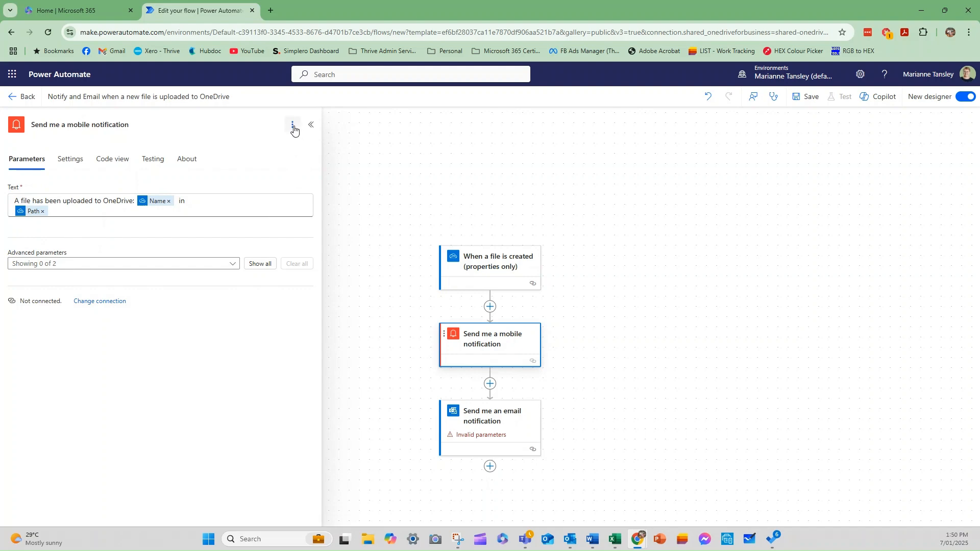
{"action": "left_click", "coordinate": [292, 125]}
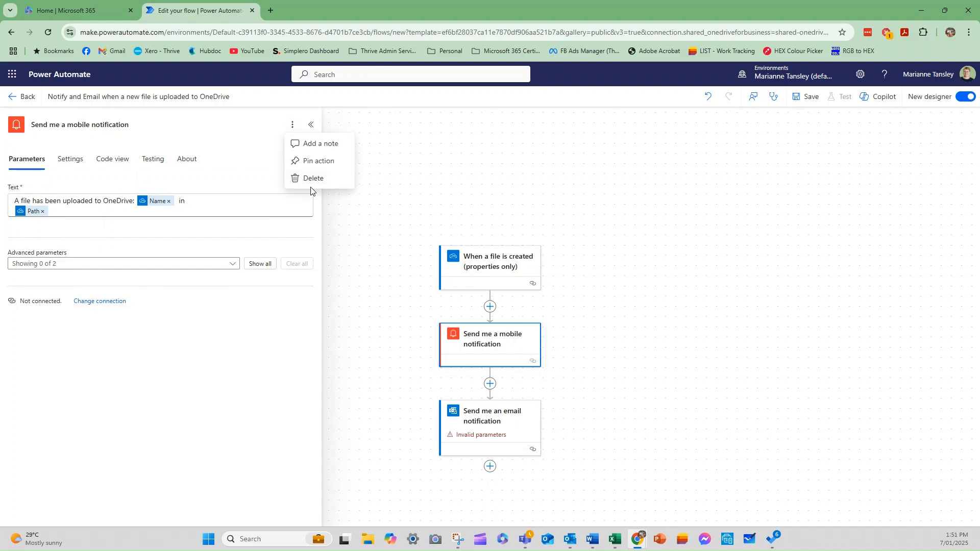
{"action": "left_click", "coordinate": [313, 178]}
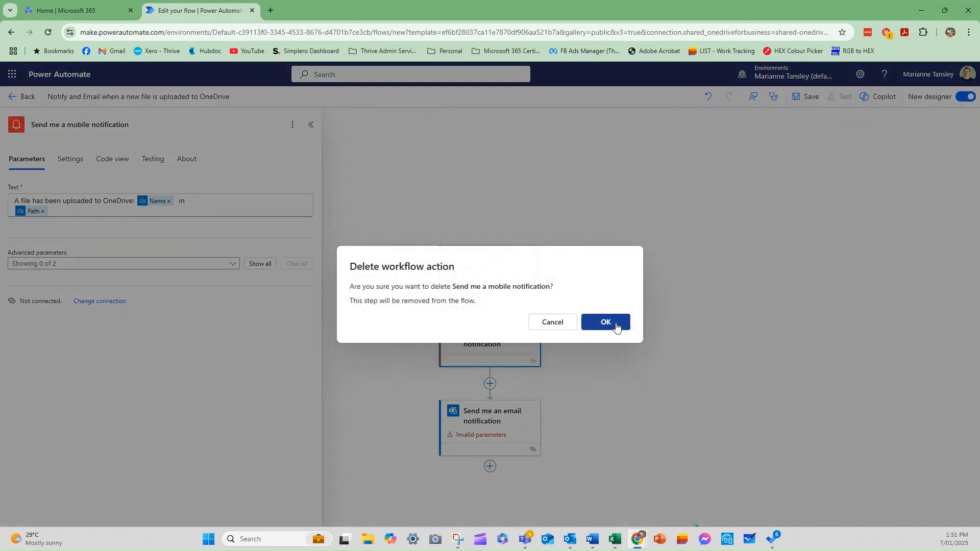
{"action": "left_click", "coordinate": [604, 322]}
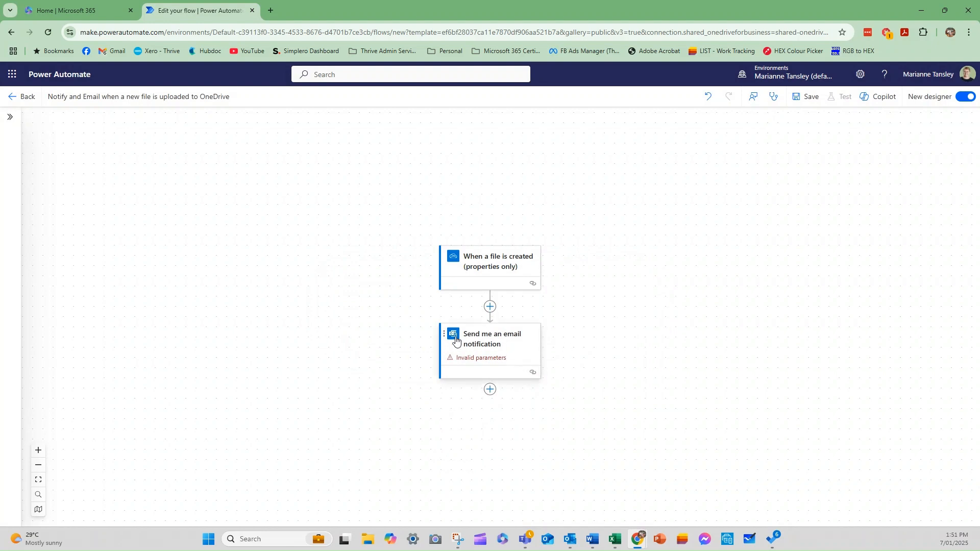
Add 'marianne' as the recipient in the email notification step's To field.
{"action": "left_click", "coordinate": [491, 338]}
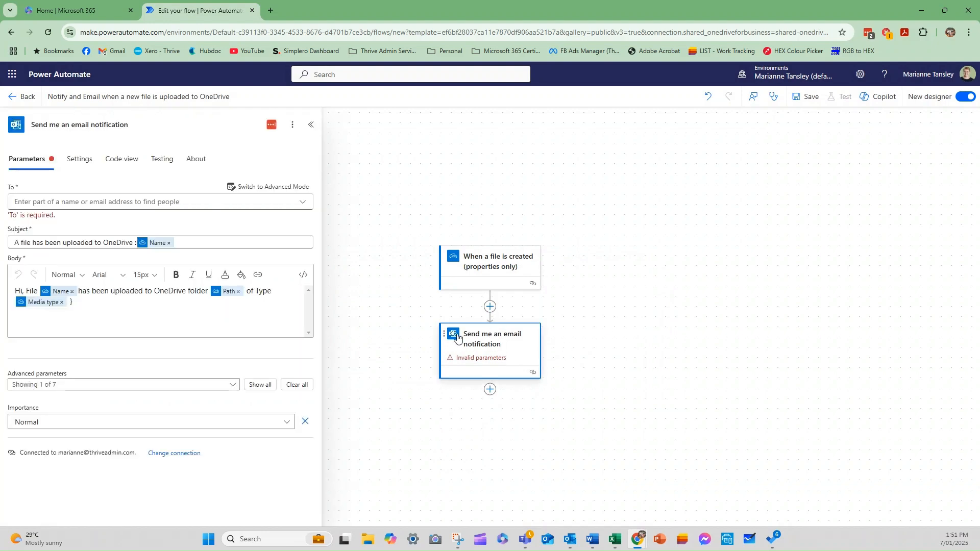
{"action": "left_click", "coordinate": [156, 201]}
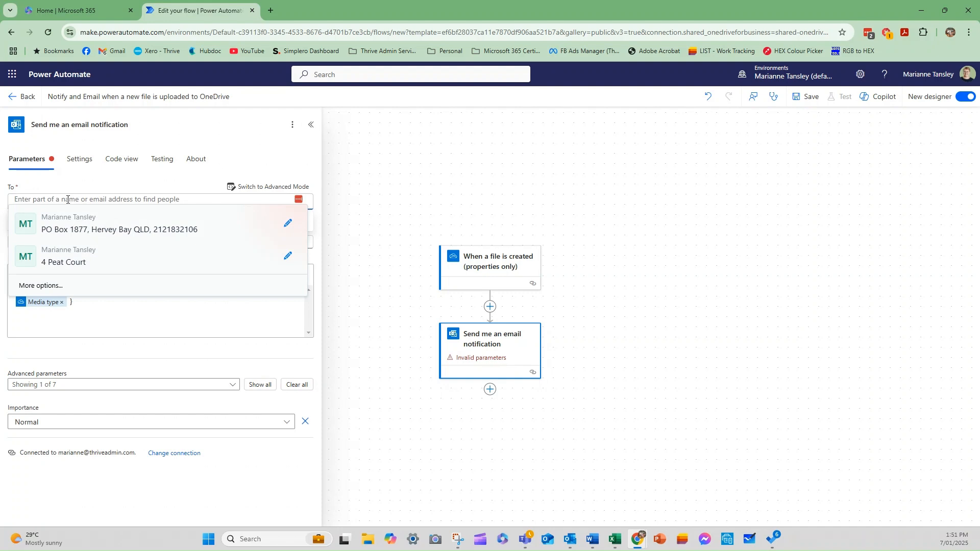
{"action": "type", "text": "marianne Tansley"}
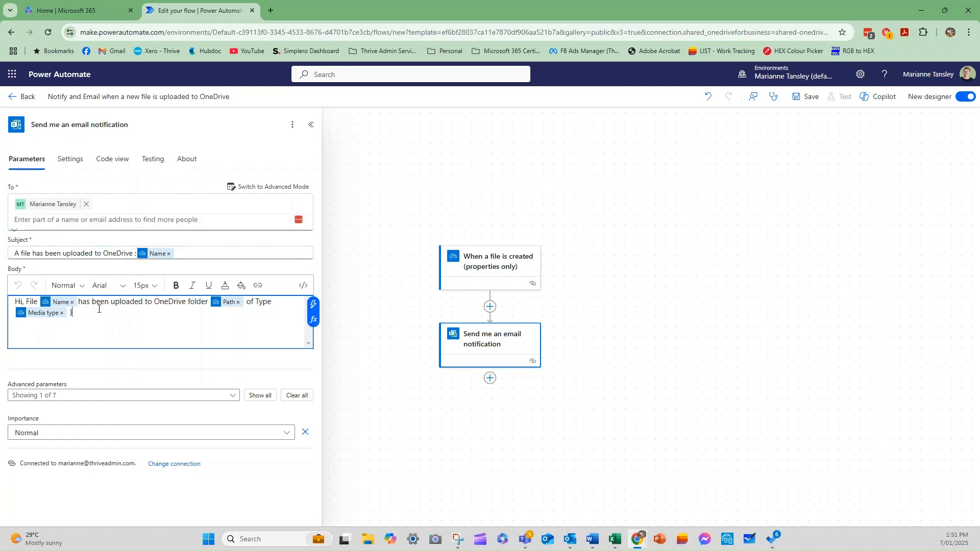
{"action": "mouse_move", "coordinate": [110, 326]}
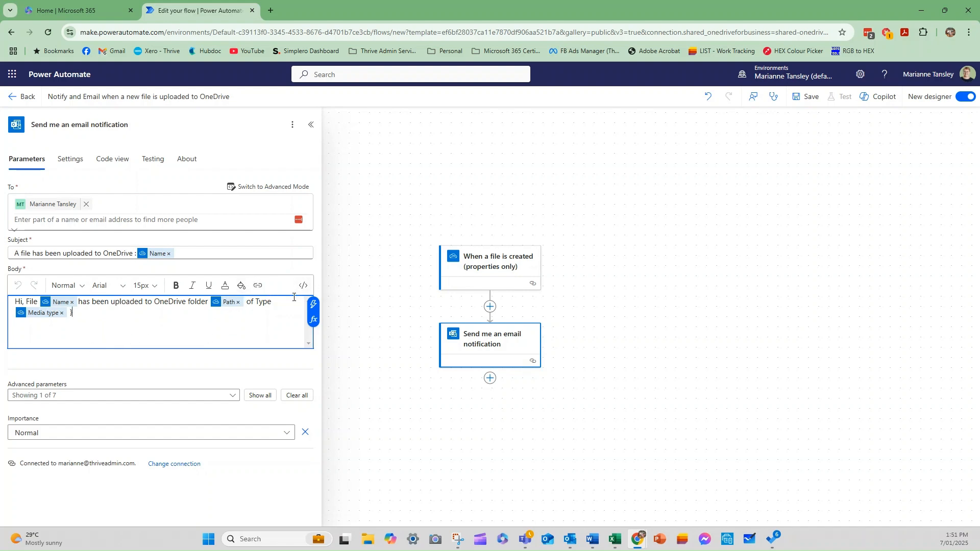
Switch the email body to HTML code view, browse the trigger's dynamic content, then dismiss the expression pane.
{"action": "left_click", "coordinate": [303, 286]}
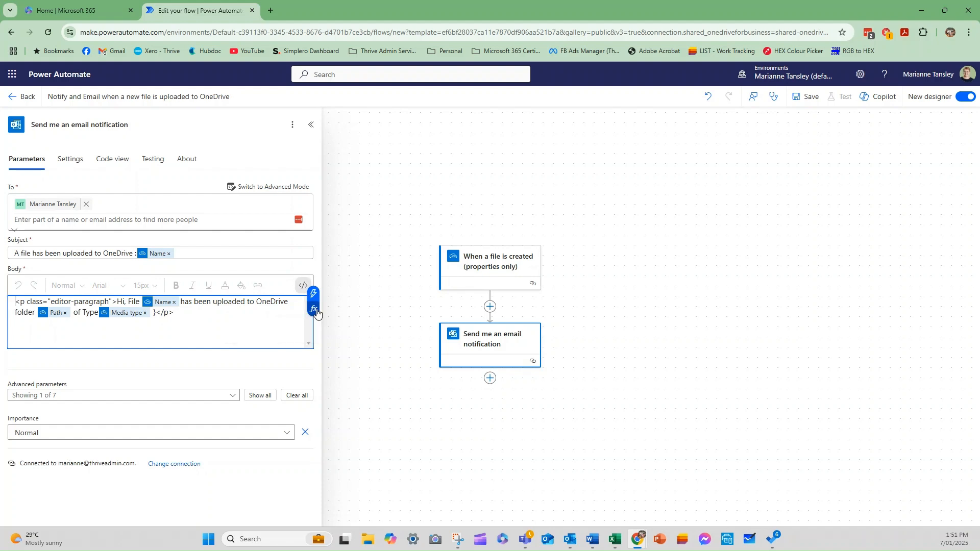
{"action": "left_click", "coordinate": [312, 308]}
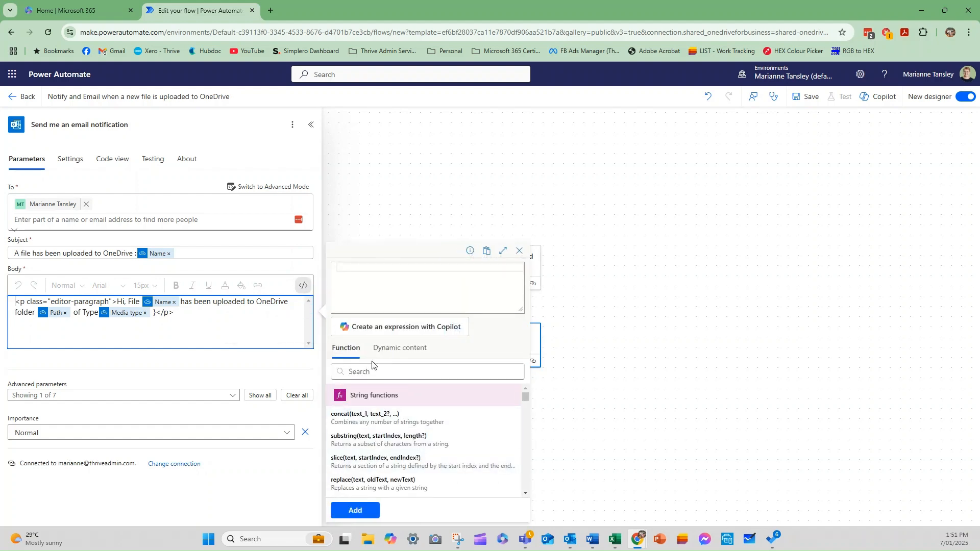
{"action": "left_click", "coordinate": [399, 348]}
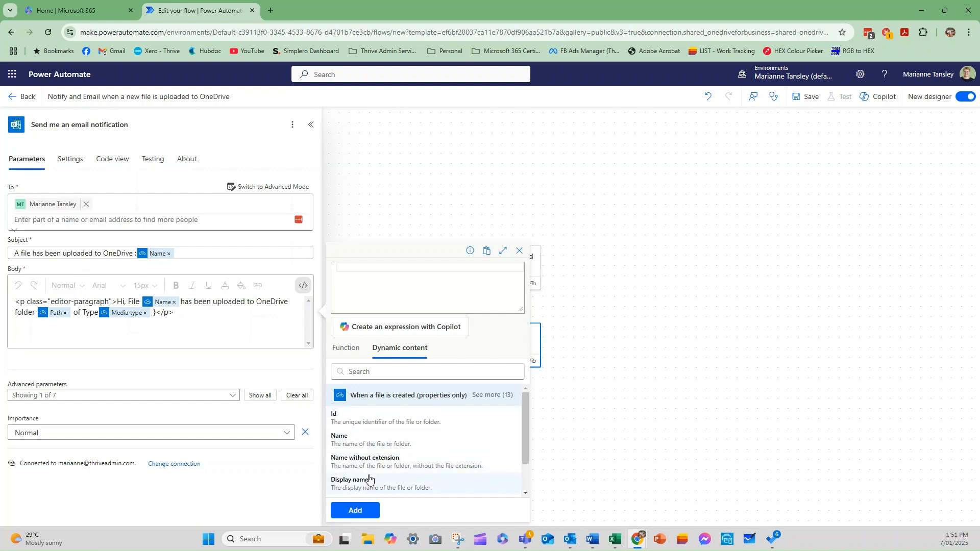
{"action": "mouse_move", "coordinate": [112, 374]}
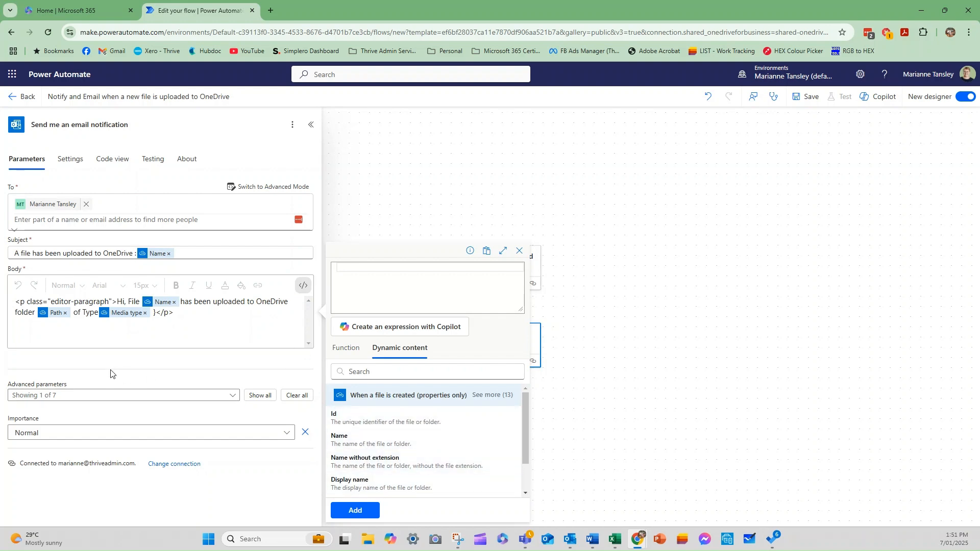
{"action": "left_click", "coordinate": [519, 251]}
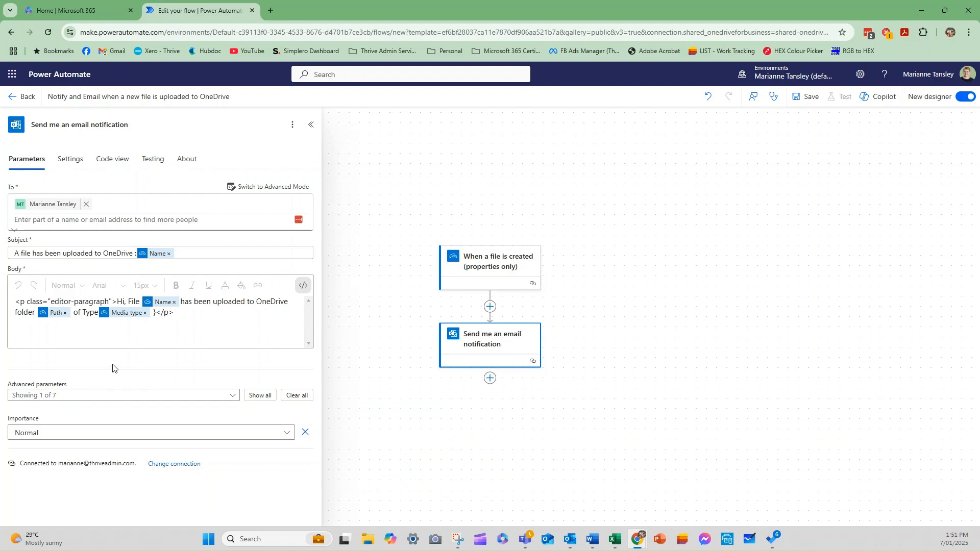